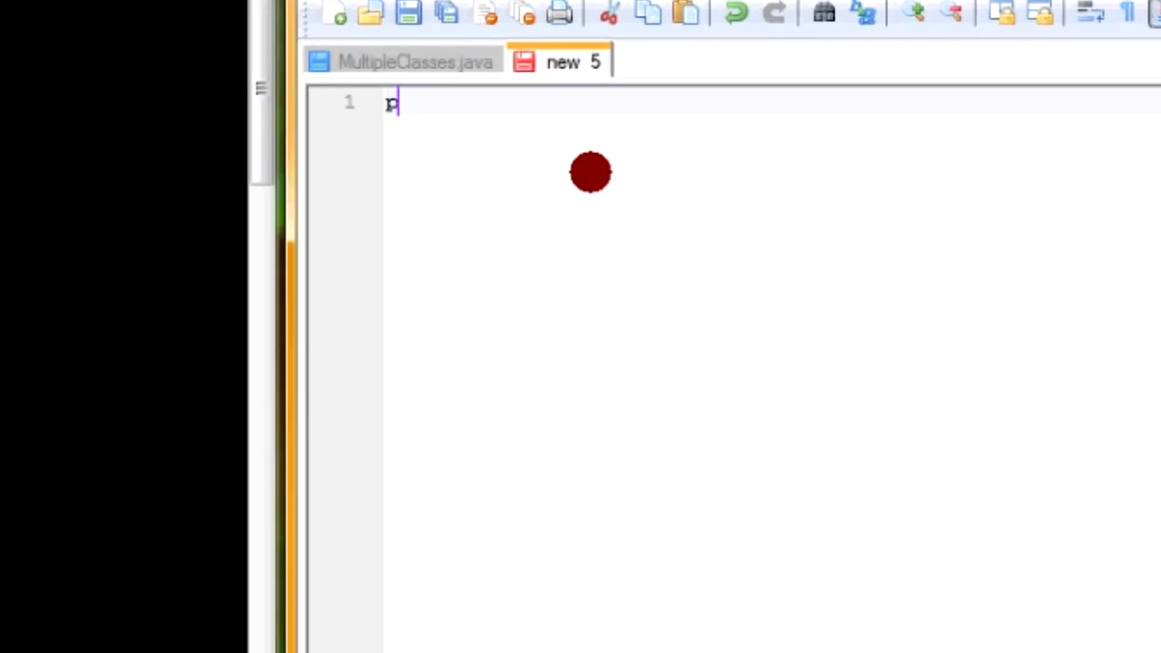
Step: Type the 'public class Cat' header and save the new file as Cat.java
{"action": "type", "text": "ublic Cat"}
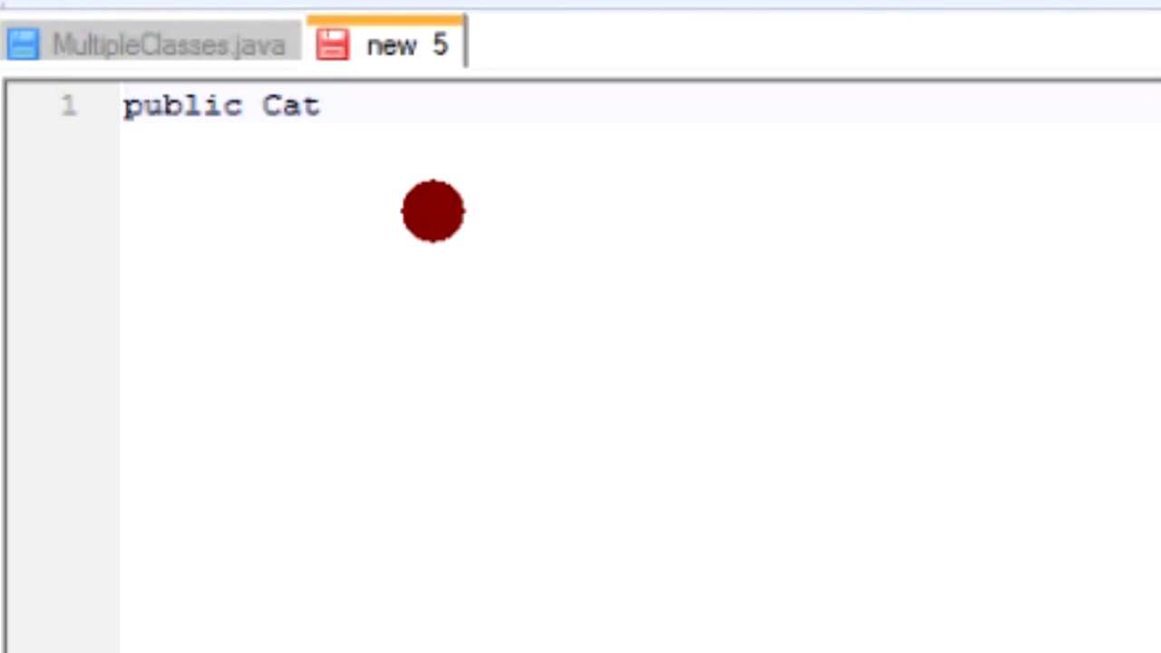
{"action": "type", "text": "c"}
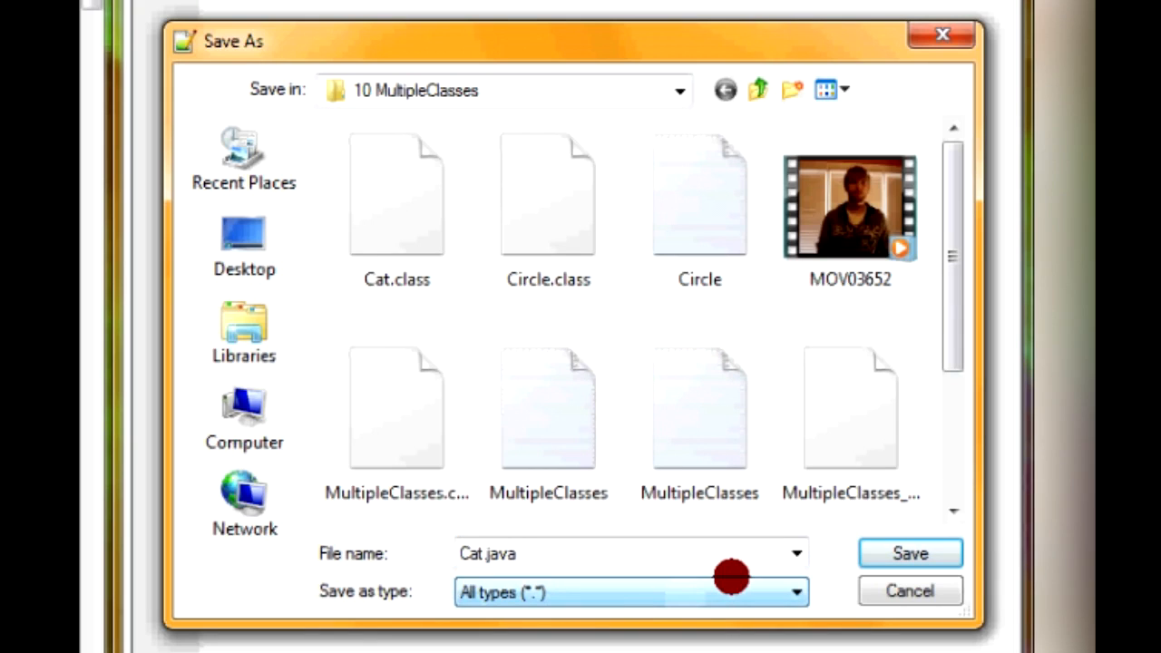
{"action": "left_click", "coordinate": [910, 553]}
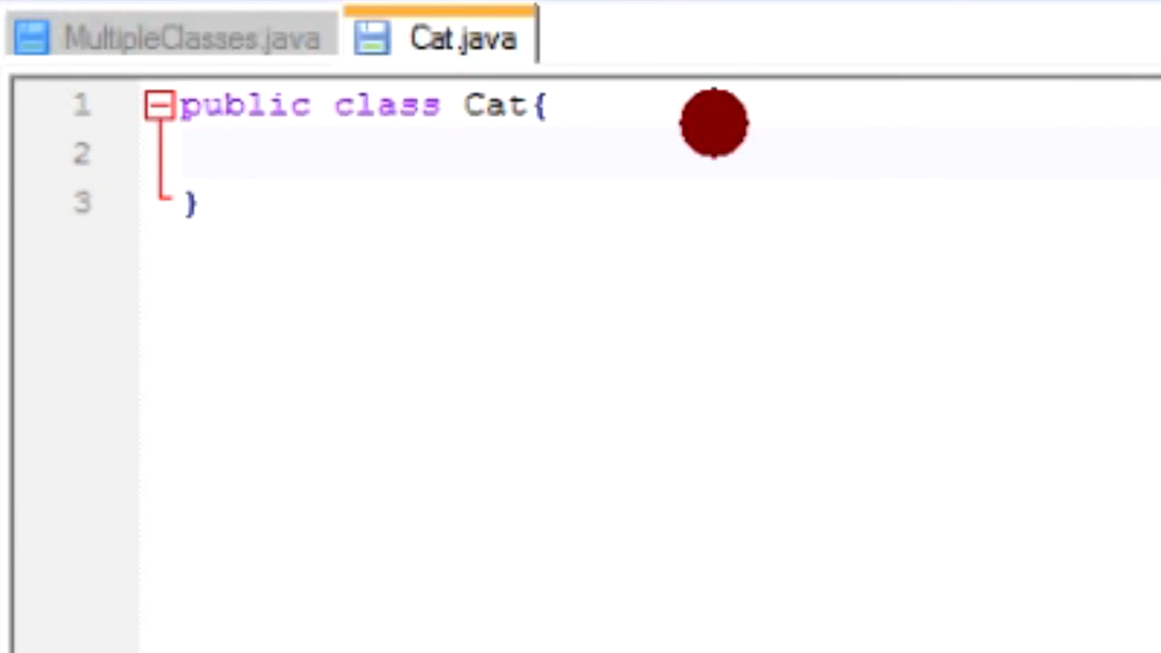
{"action": "mouse_move", "coordinate": [217, 225]}
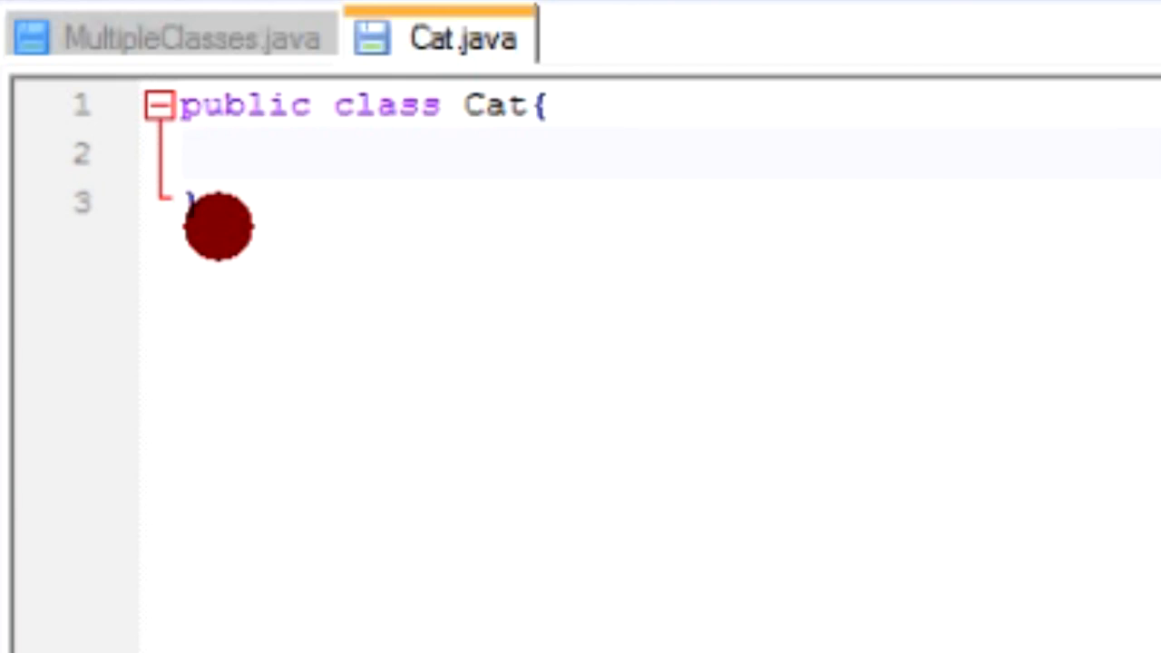
{"action": "mouse_move", "coordinate": [399, 155]}
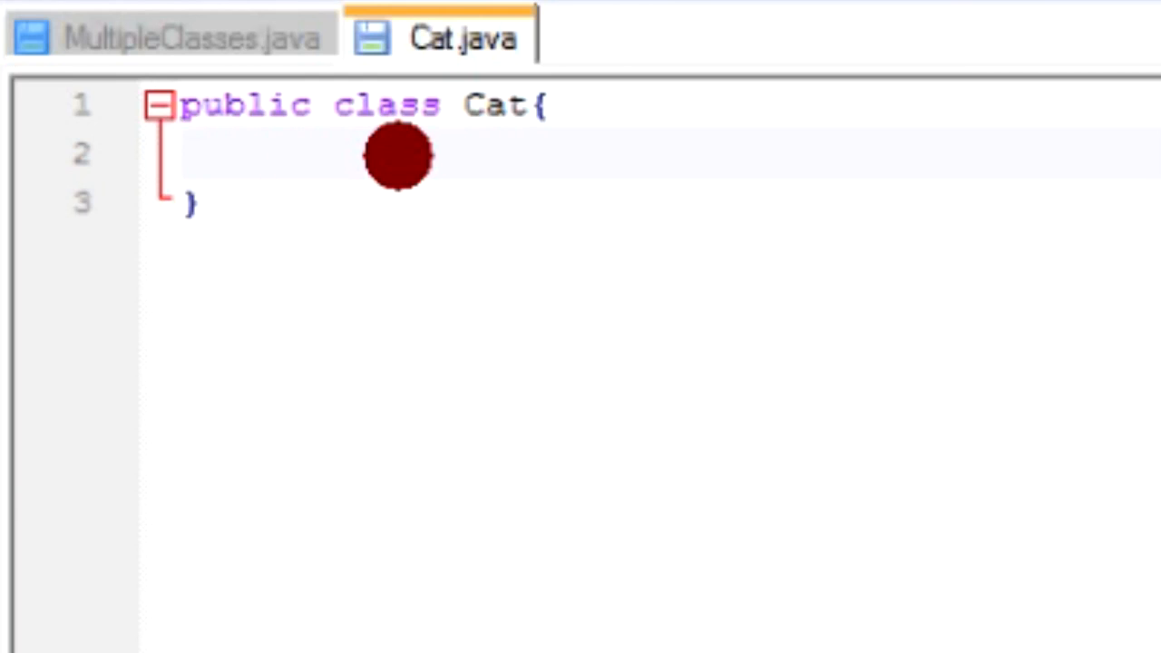
{"action": "left_click", "coordinate": [263, 155]}
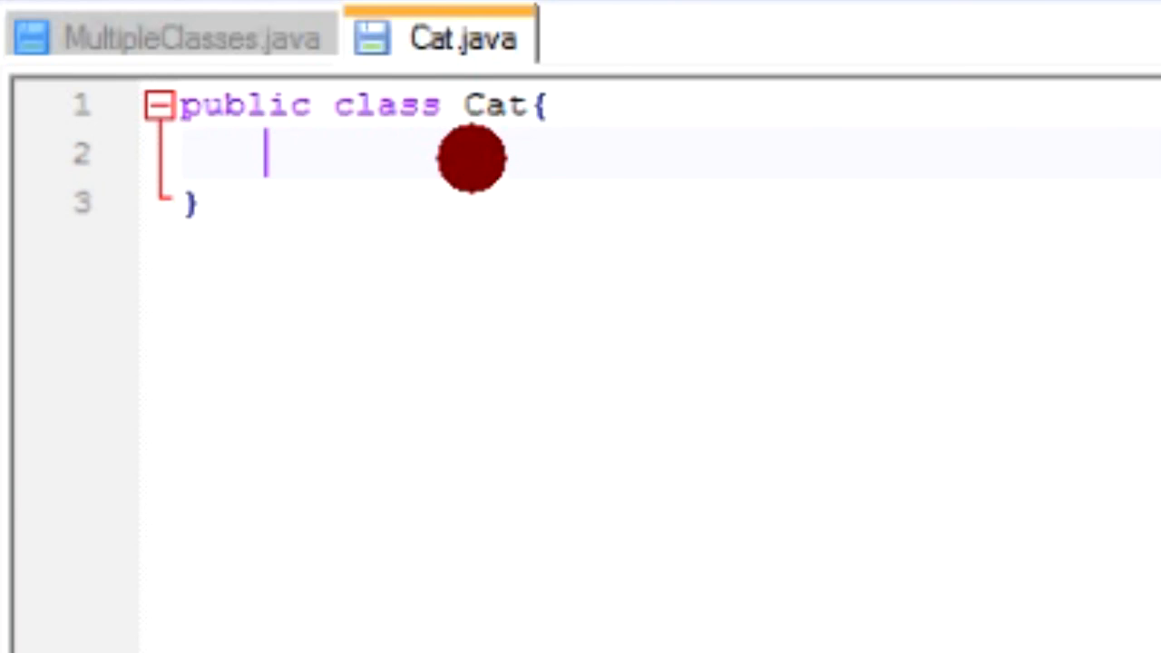
{"action": "mouse_move", "coordinate": [344, 100]}
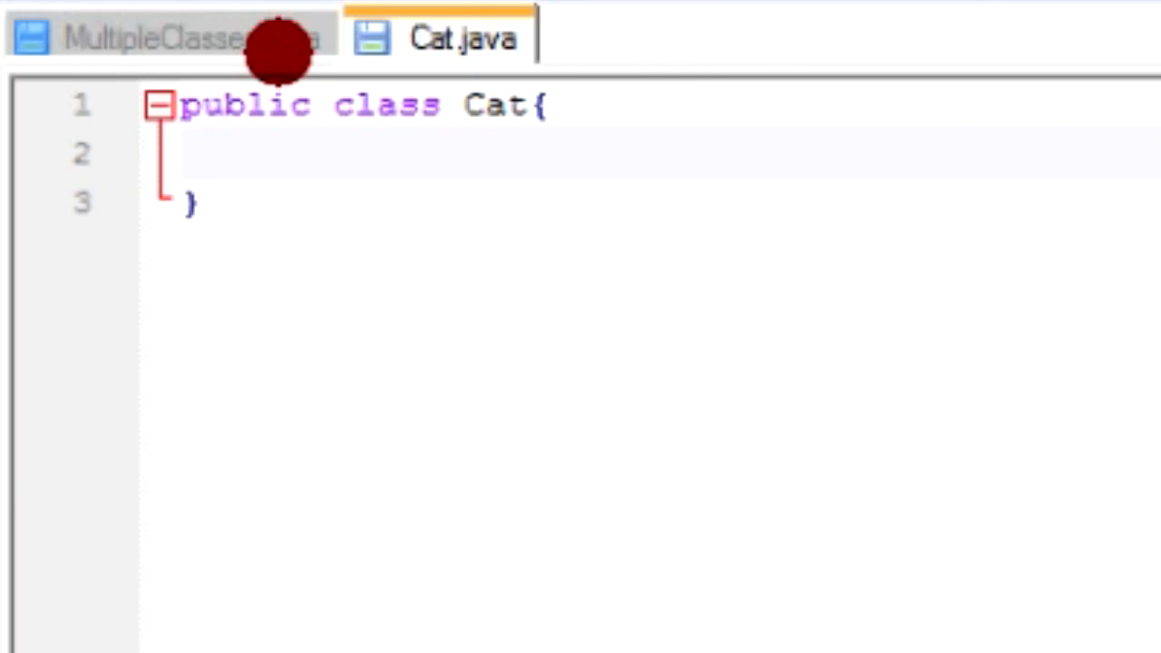
{"action": "left_click", "coordinate": [163, 36]}
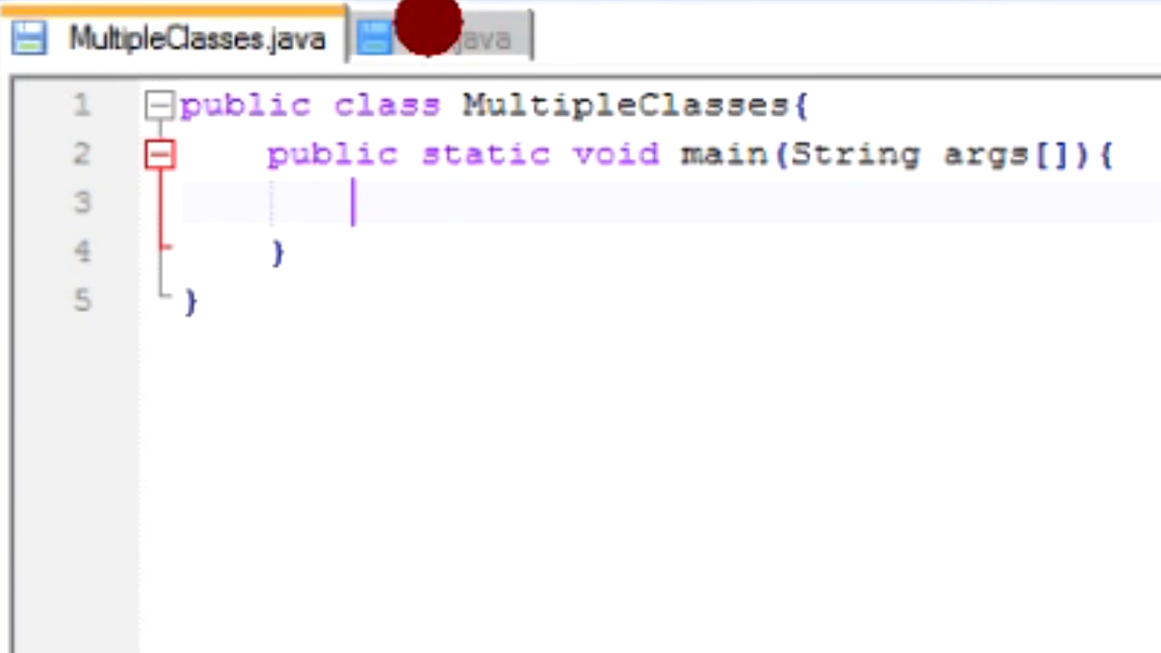
{"action": "left_click", "coordinate": [440, 34]}
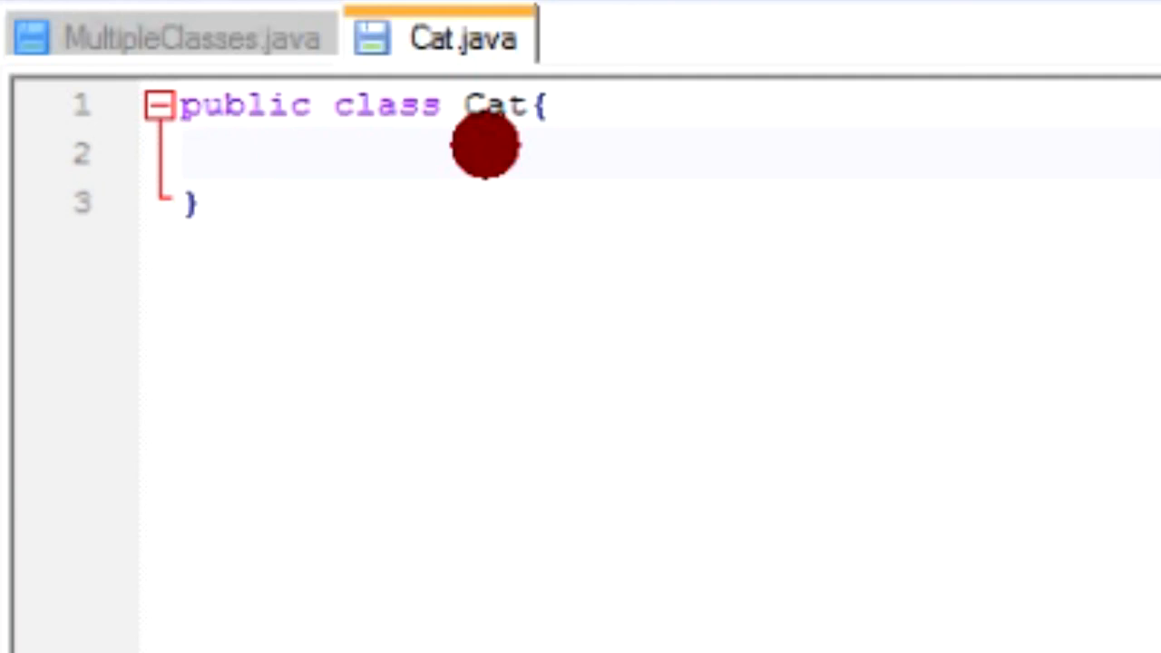
{"action": "left_click", "coordinate": [263, 154]}
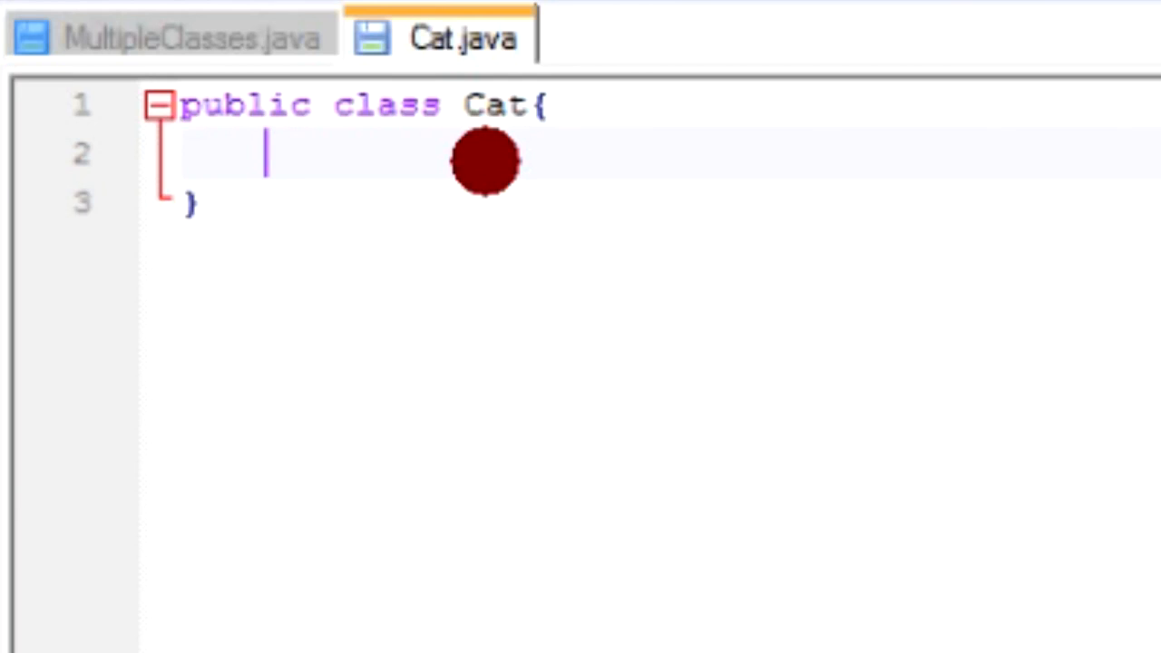
Step: Write an empty Cat() constructor with an open body on line 2 of the class
{"action": "type", "text": "public Cat(){"}
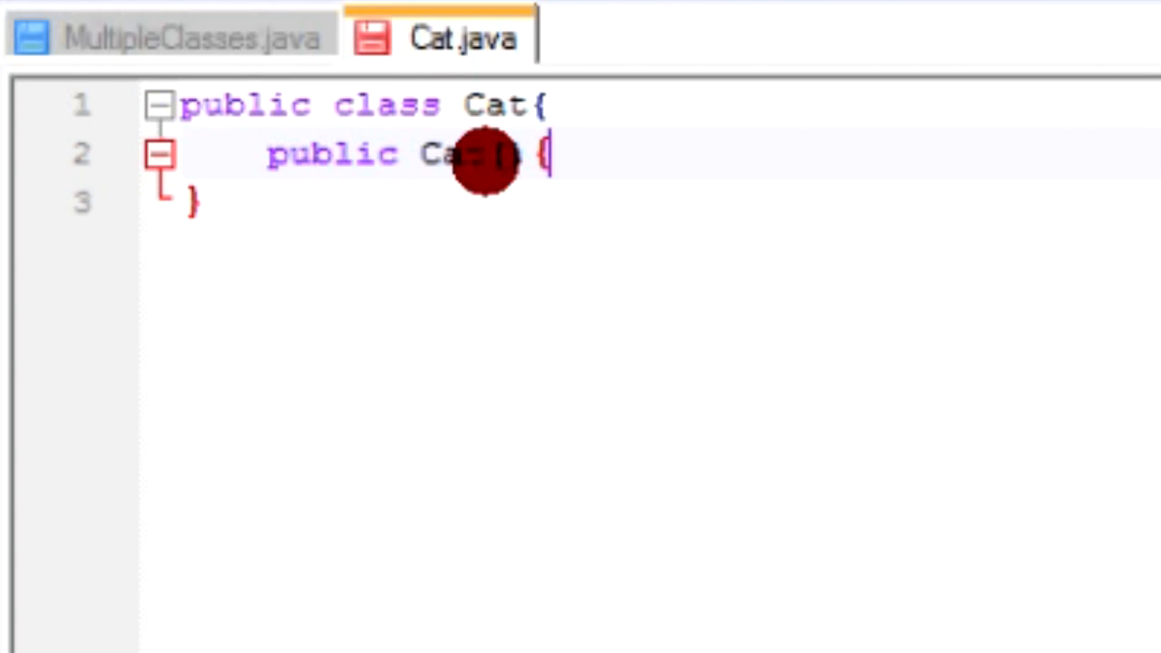
{"action": "key", "text": "enter"}
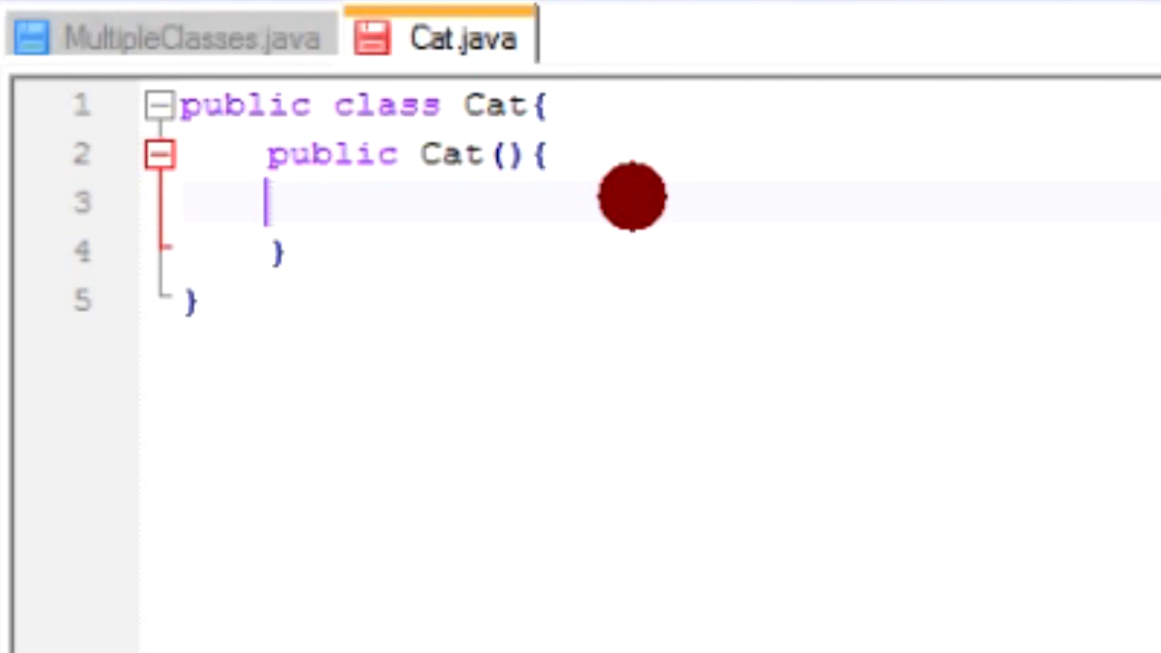
{"action": "mouse_move", "coordinate": [551, 184]}
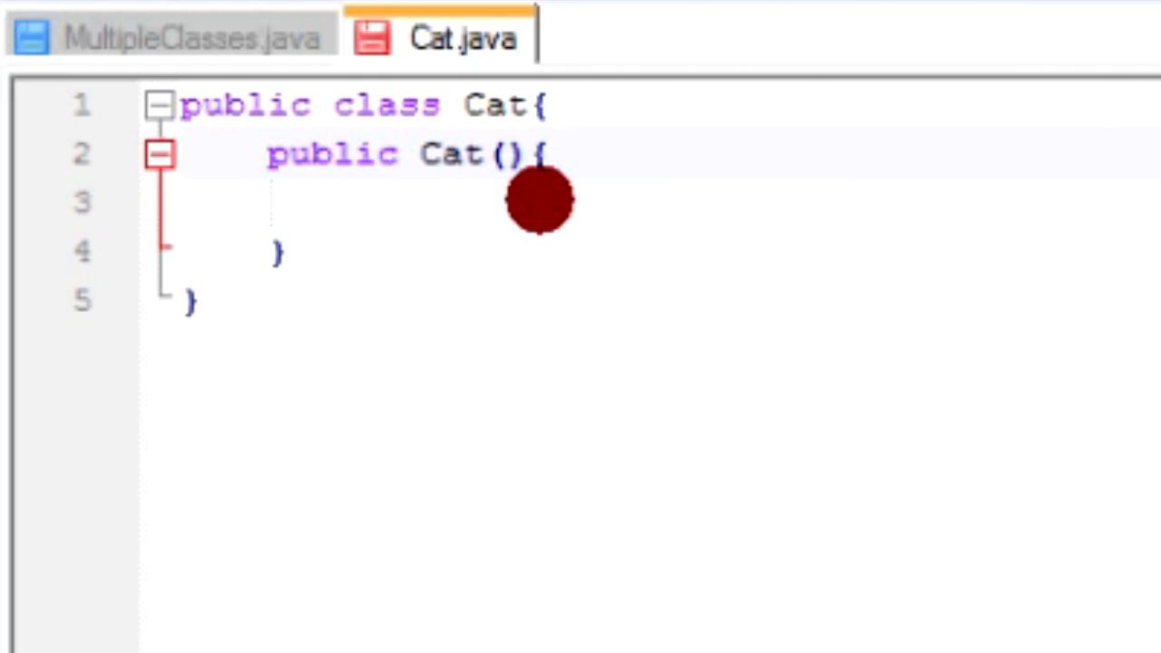
{"action": "mouse_move", "coordinate": [730, 304]}
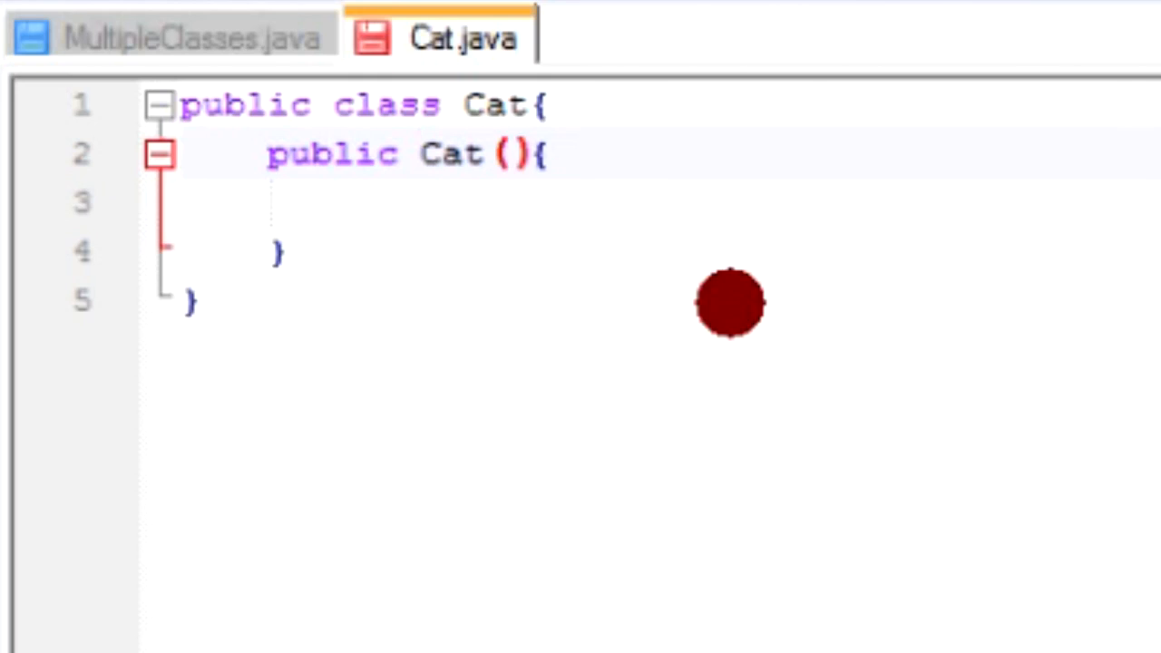
{"action": "left_click", "coordinate": [485, 154]}
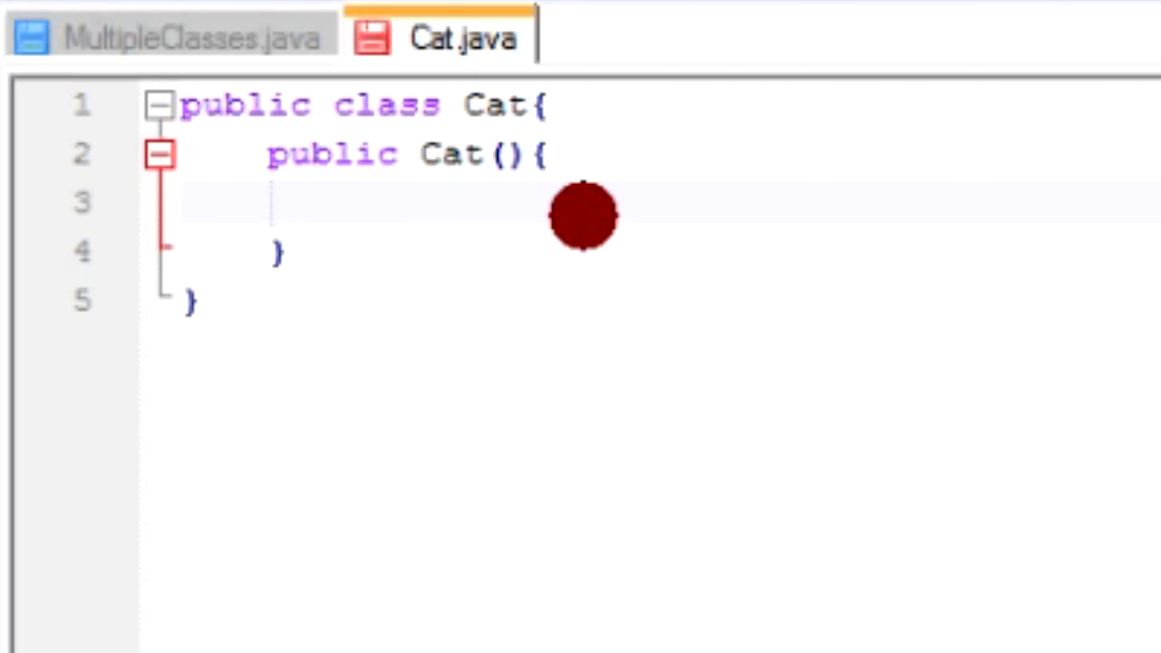
{"action": "left_click", "coordinate": [266, 202]}
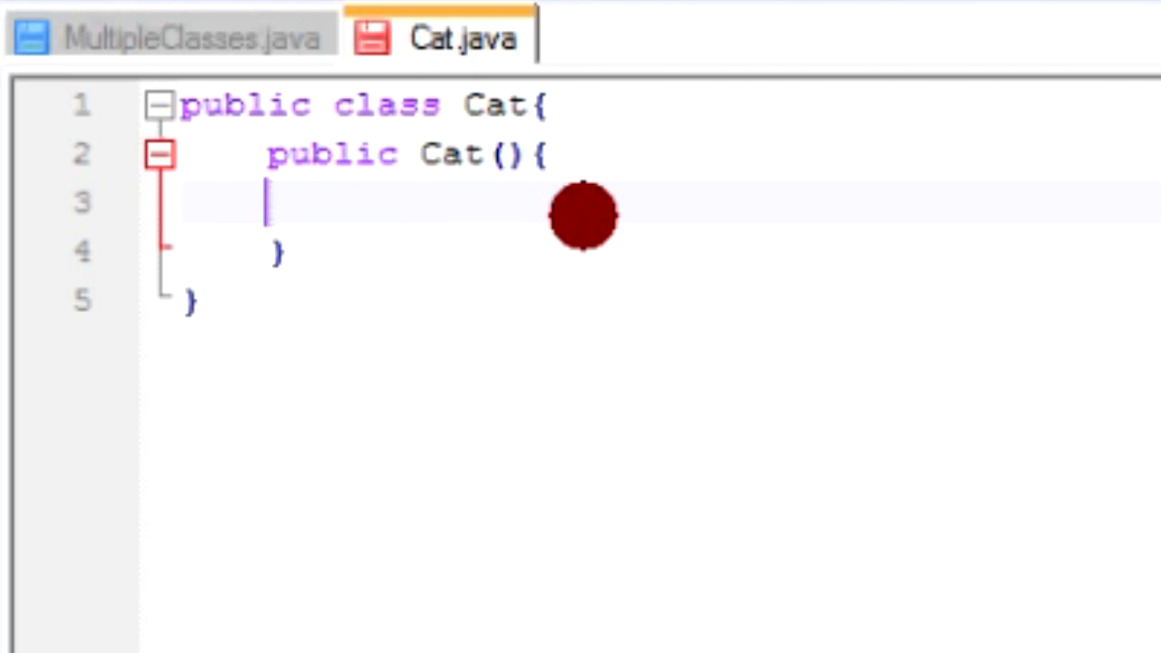
{"action": "mouse_move", "coordinate": [567, 193]}
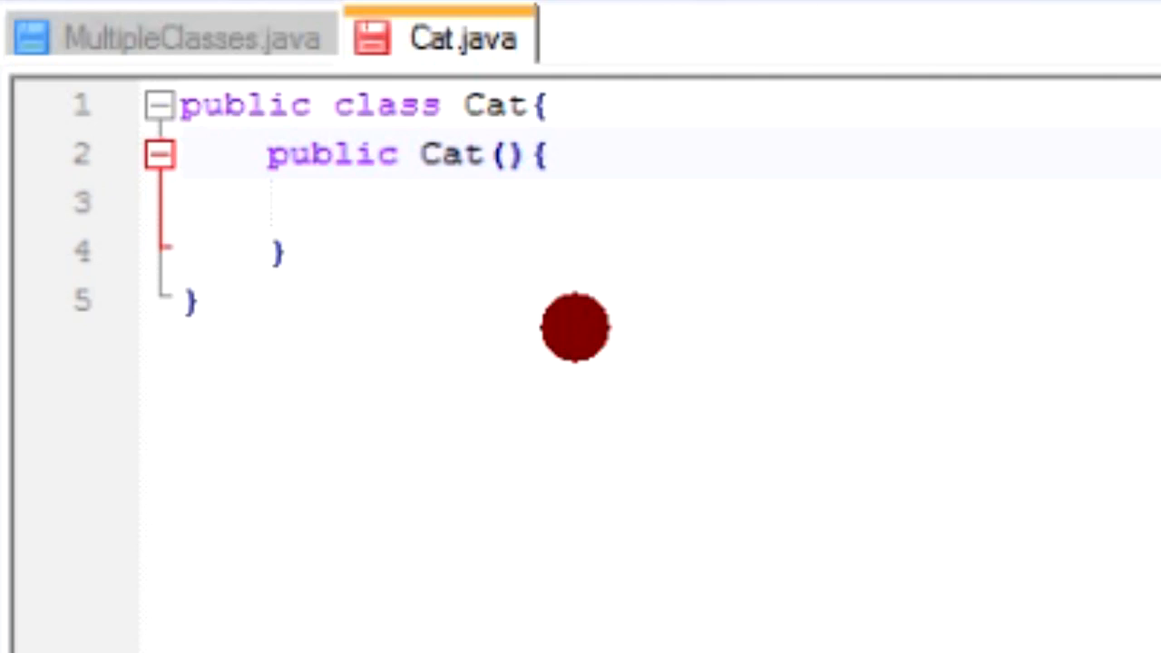
{"action": "left_click", "coordinate": [417, 153]}
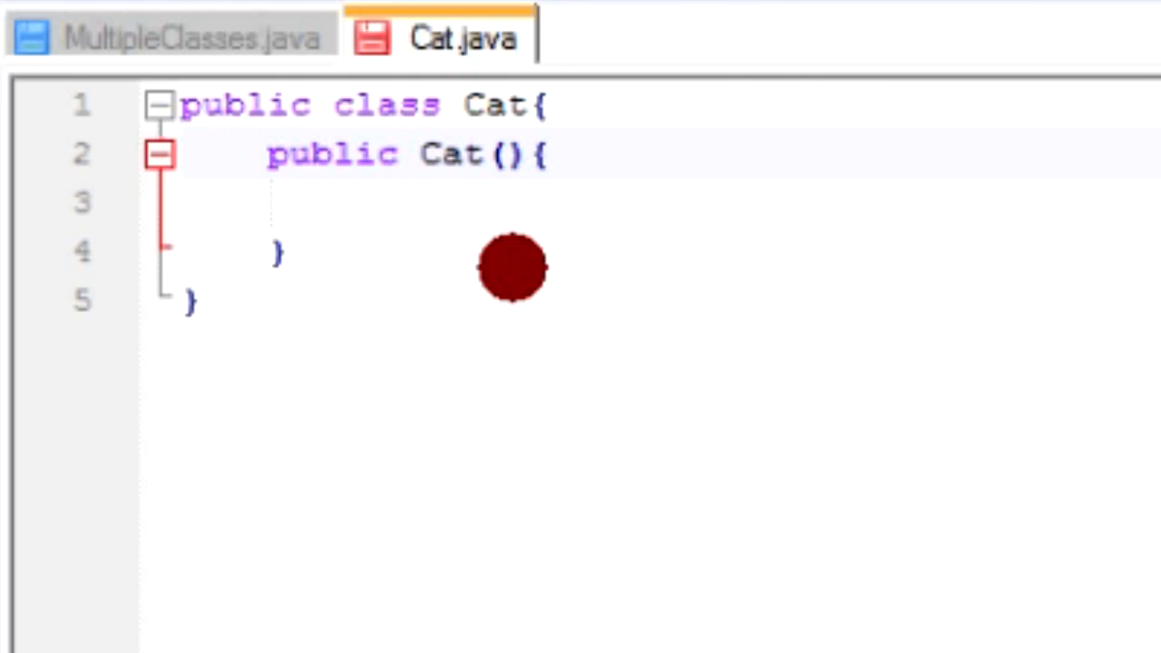
{"action": "left_click", "coordinate": [417, 154]}
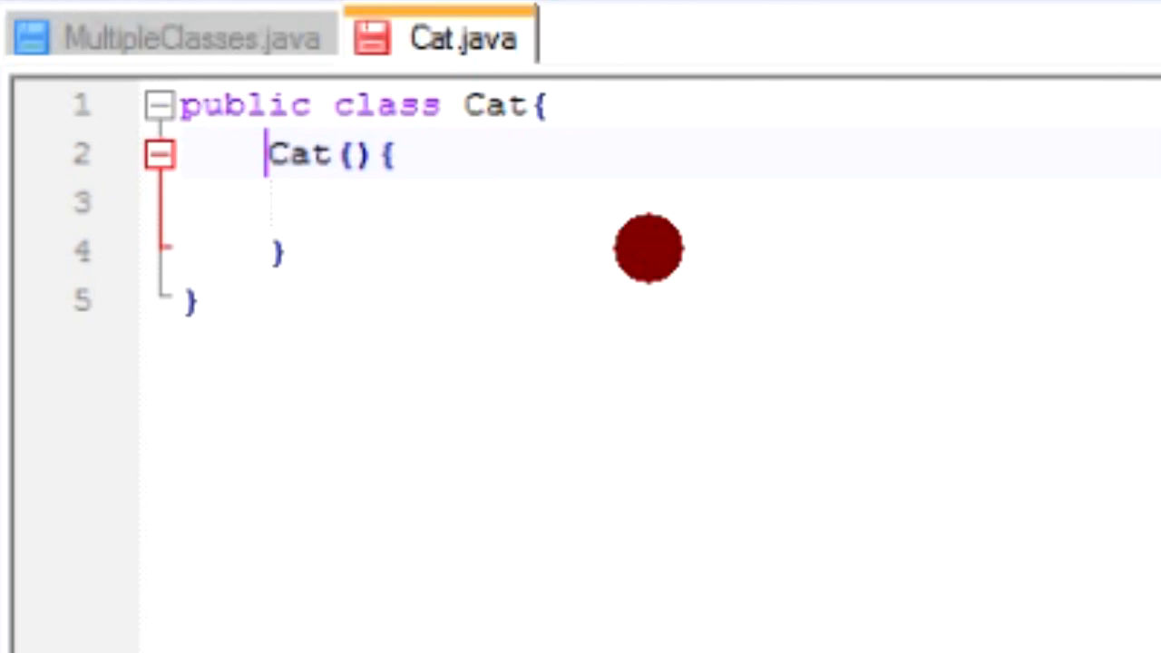
Step: Give the Cat constructor header the parameters String name and String color
{"action": "type", "text": "public"}
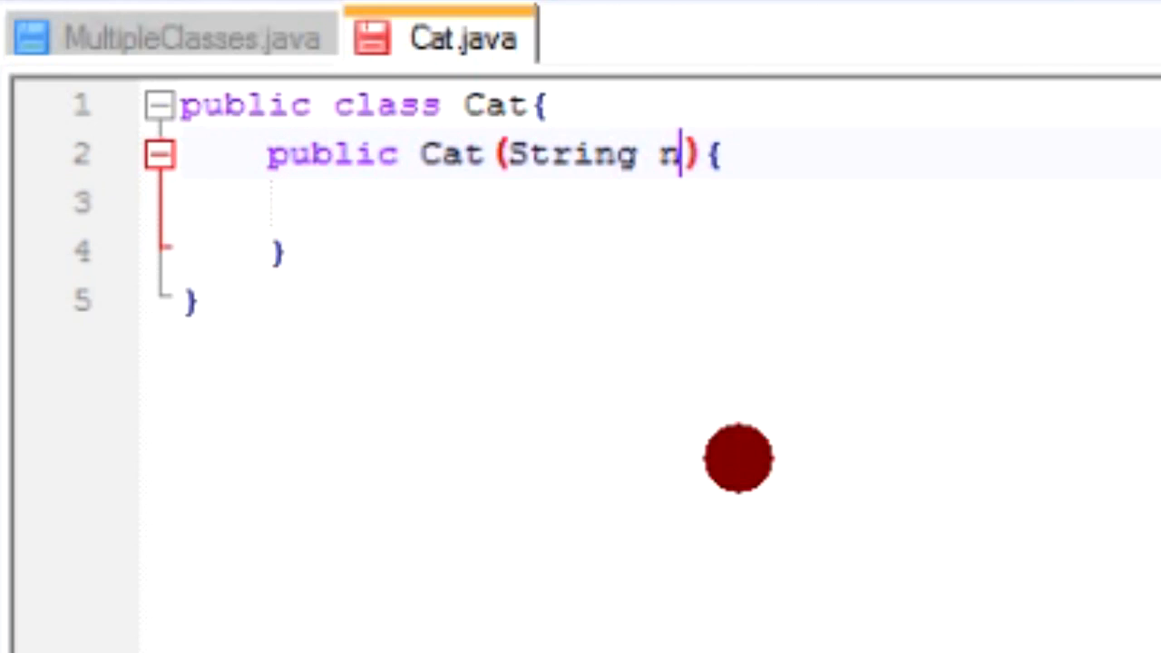
{"action": "type", "text": "ame,"}
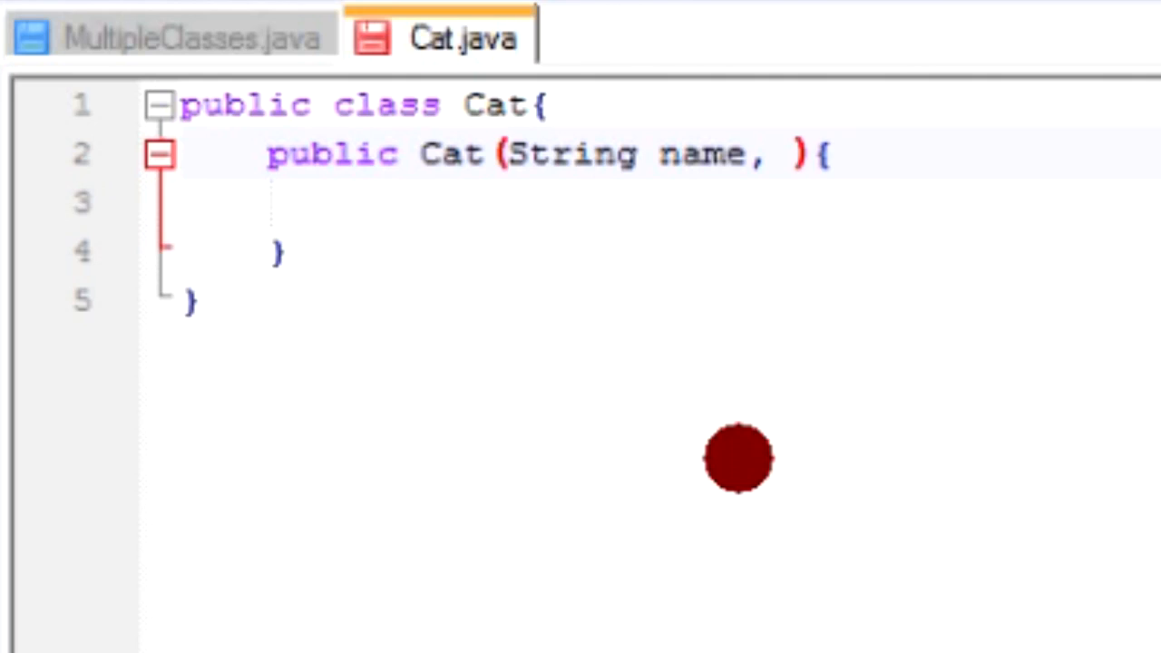
{"action": "type", "text": "String color"}
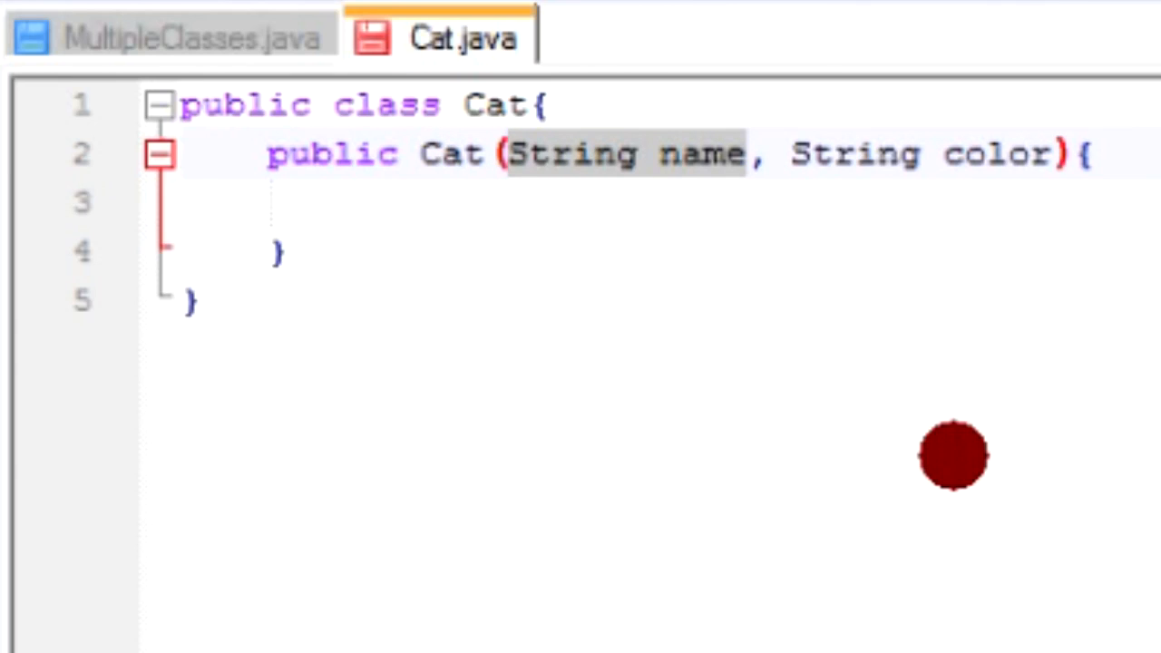
{"action": "mouse_move", "coordinate": [789, 153]}
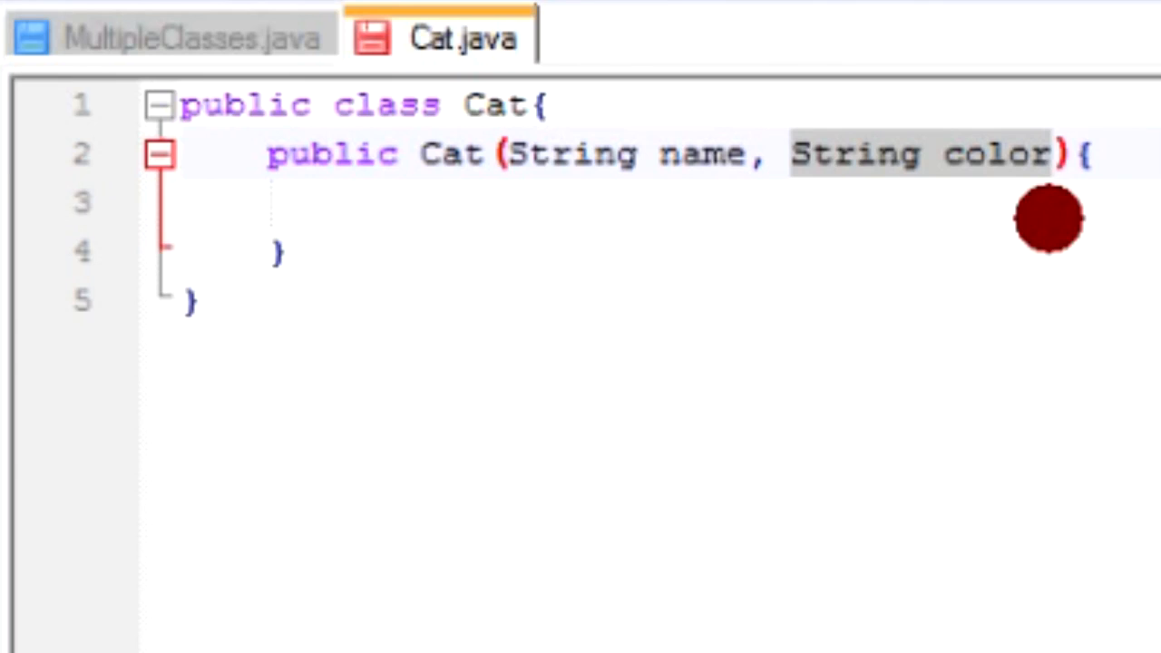
{"action": "left_click", "coordinate": [1052, 154]}
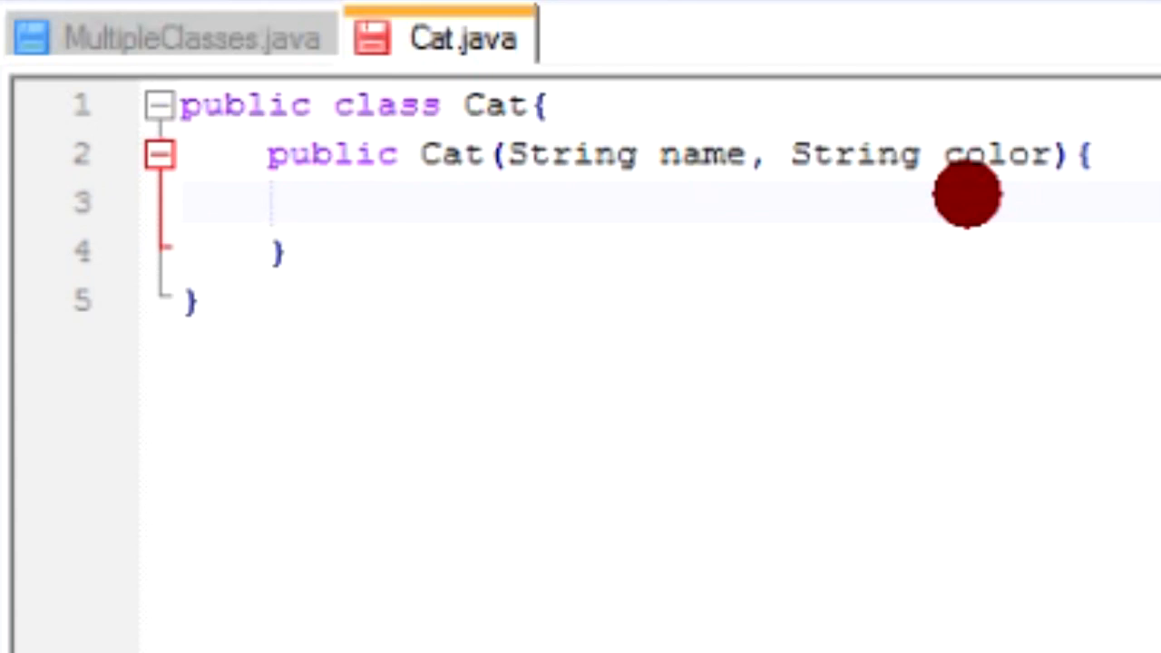
Step: Type the partial statement 'byte lives=' inside the Cat constructor body
{"action": "left_click", "coordinate": [354, 201]}
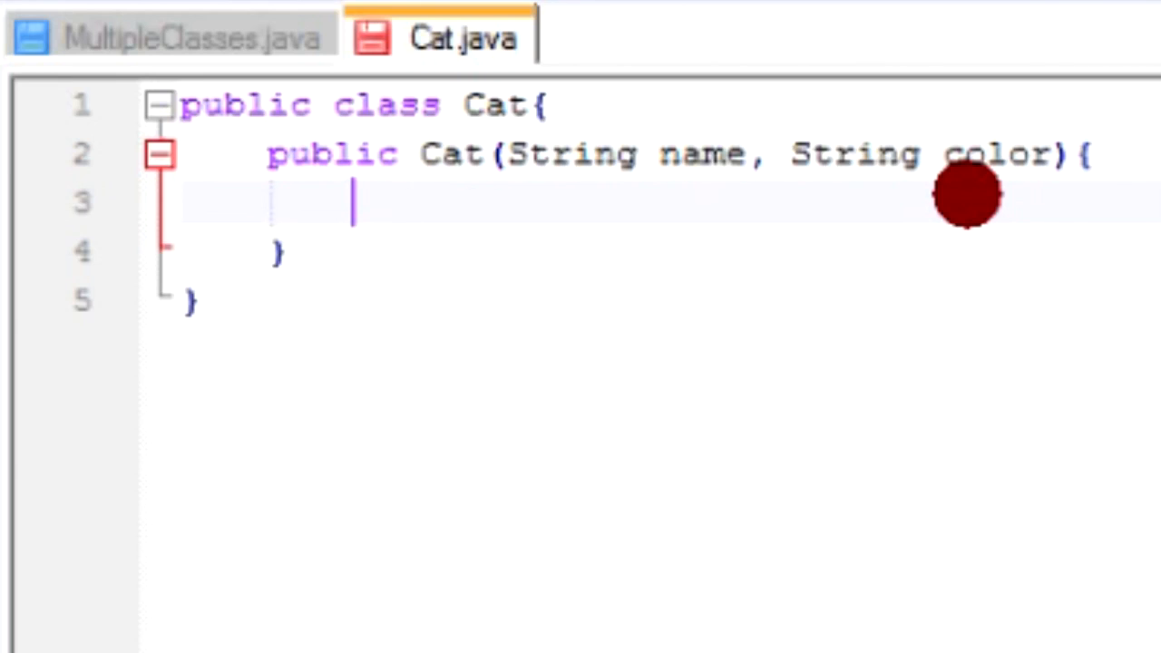
{"action": "type", "text": "byte lives"}
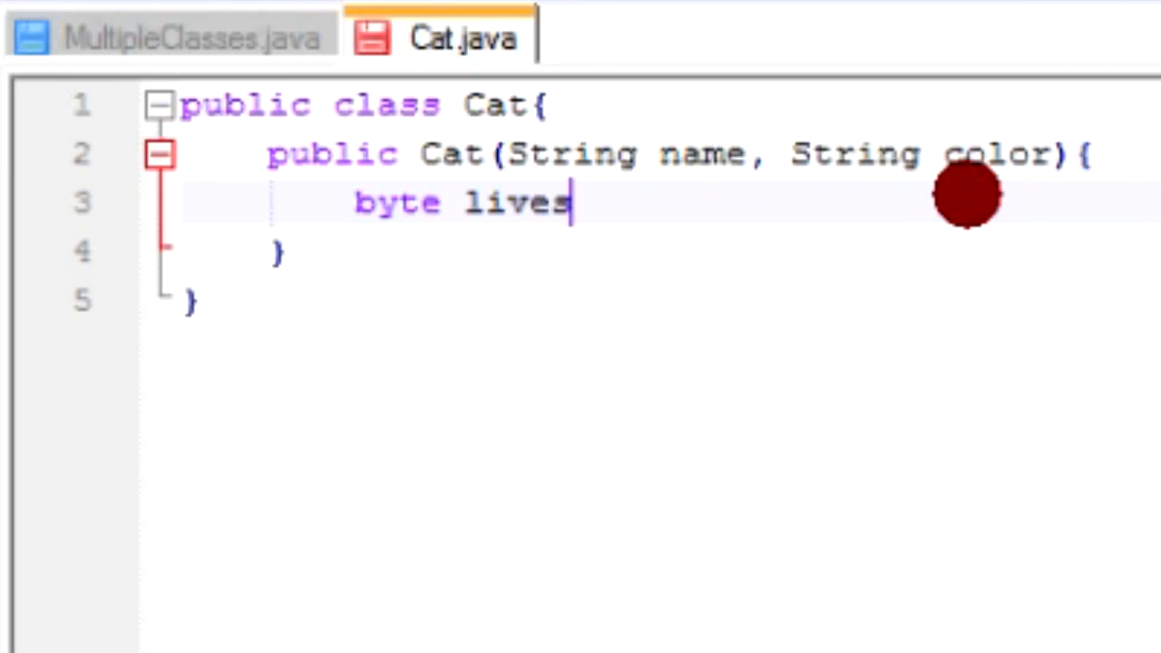
{"action": "type", "text": "="}
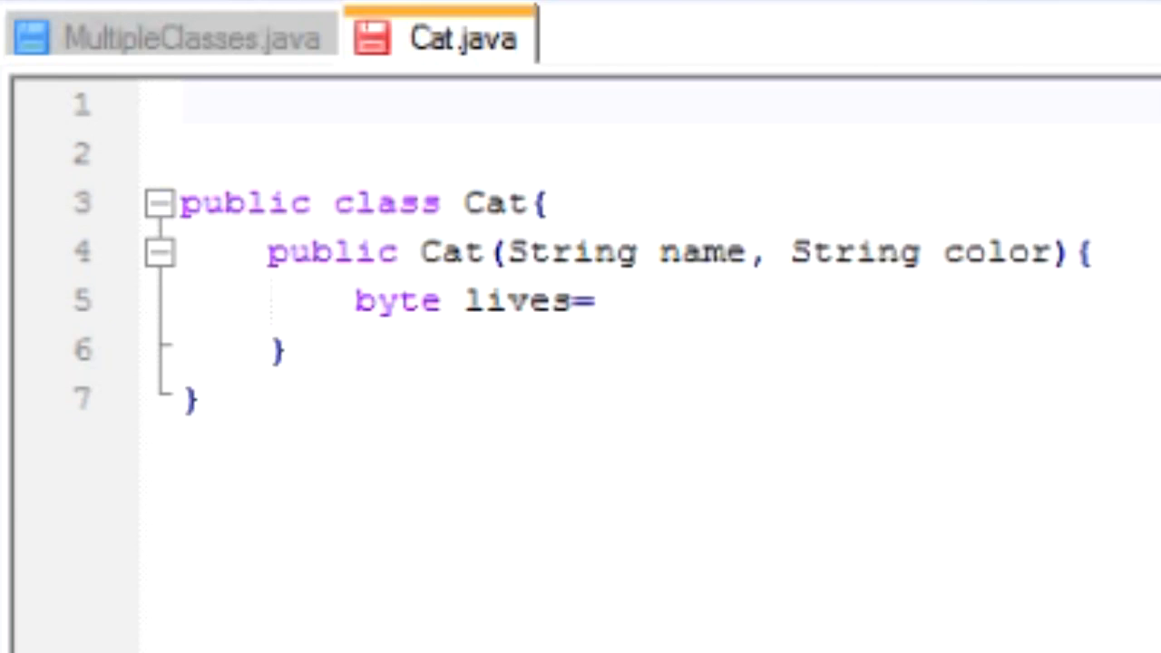
Step: Add 'import java.lang.Math;' as the first line of Cat.java
{"action": "type", "text": "import M"}
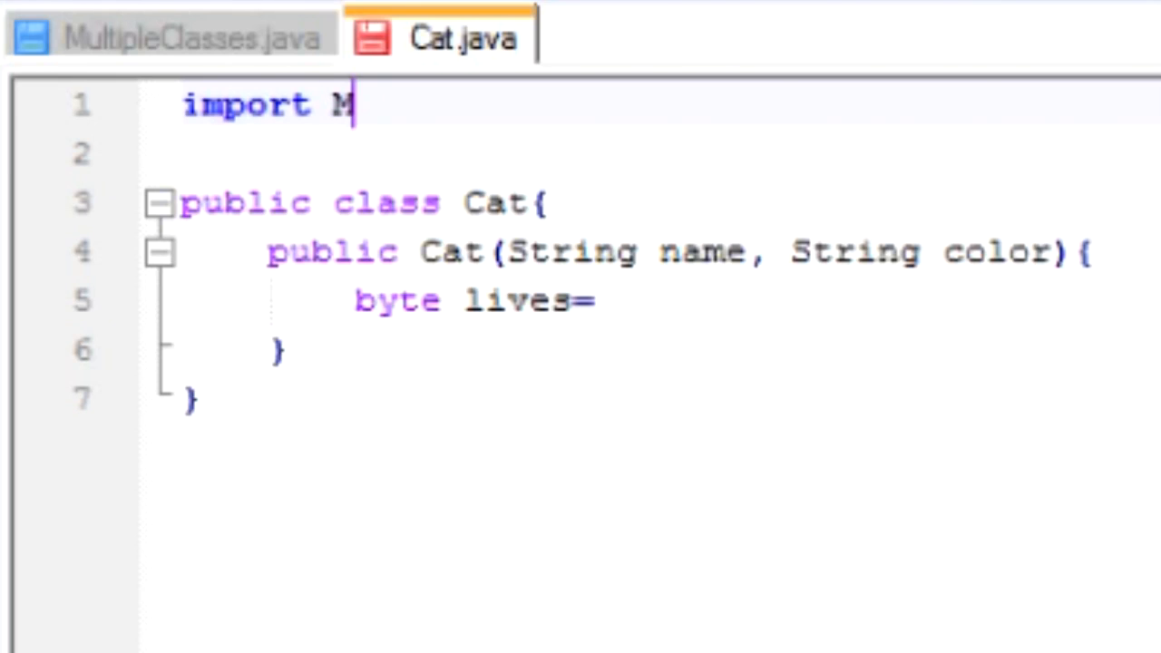
{"action": "key", "text": "backspace"}
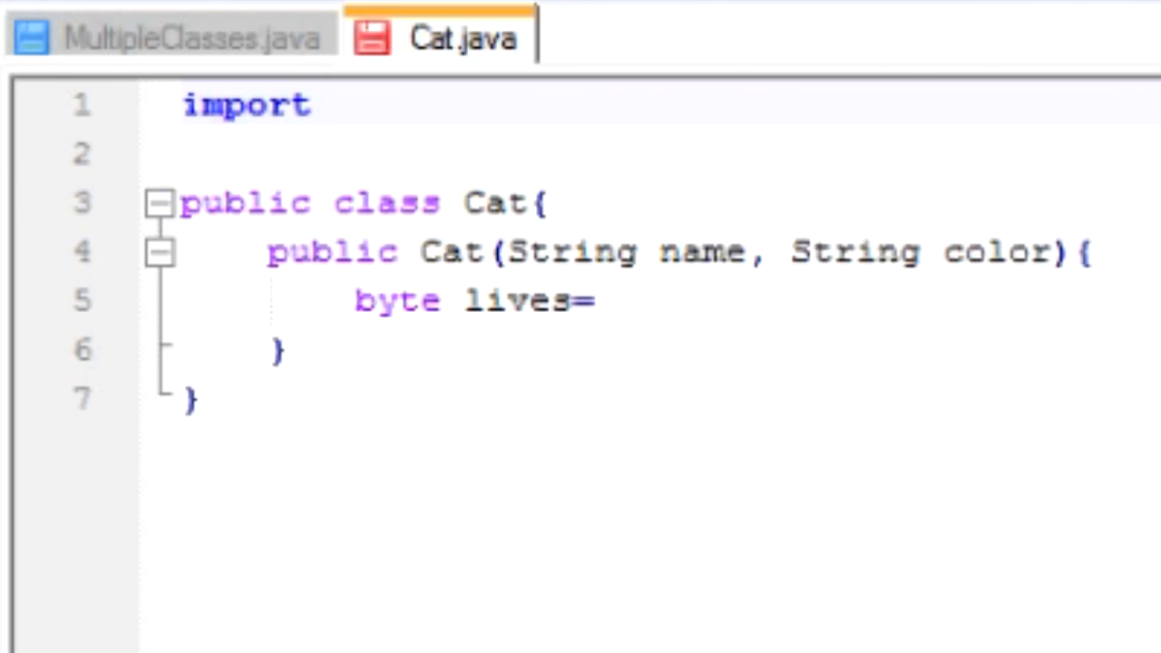
{"action": "type", "text": "java.lang.M"}
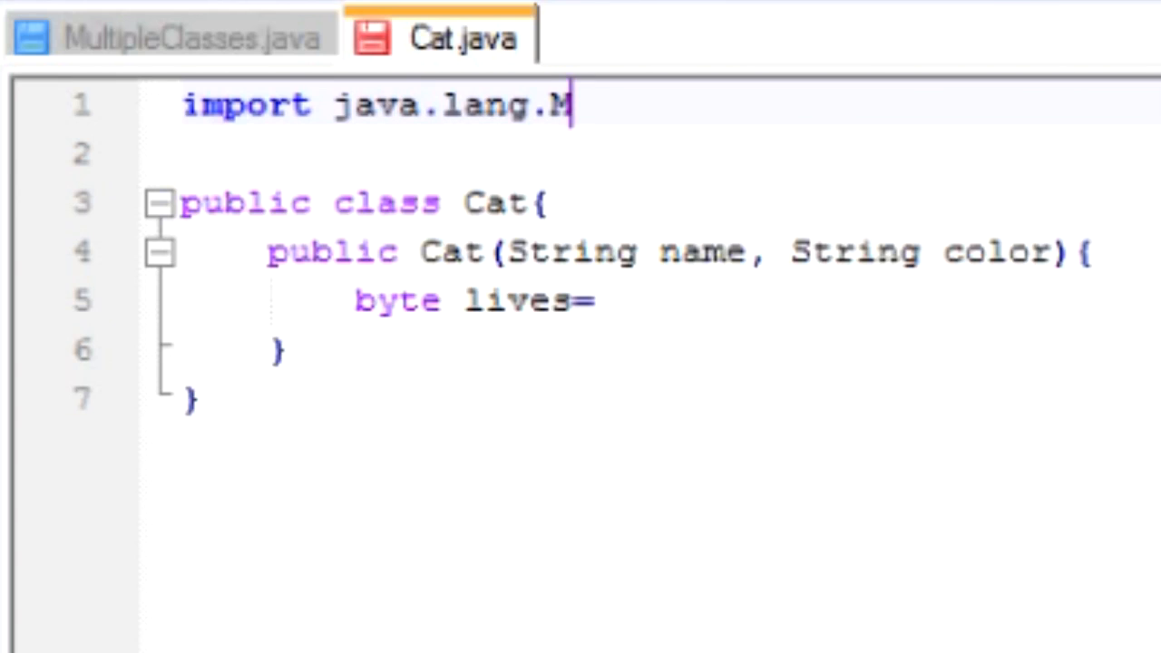
{"action": "type", "text": "ath;"}
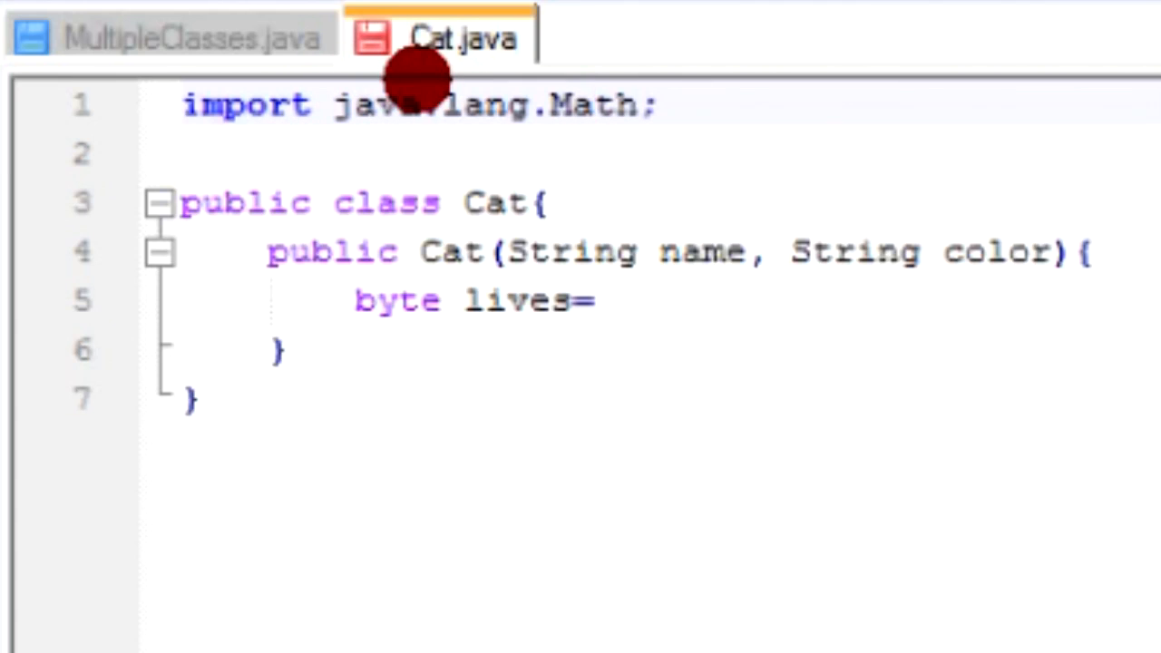
{"action": "double_click", "coordinate": [378, 104]}
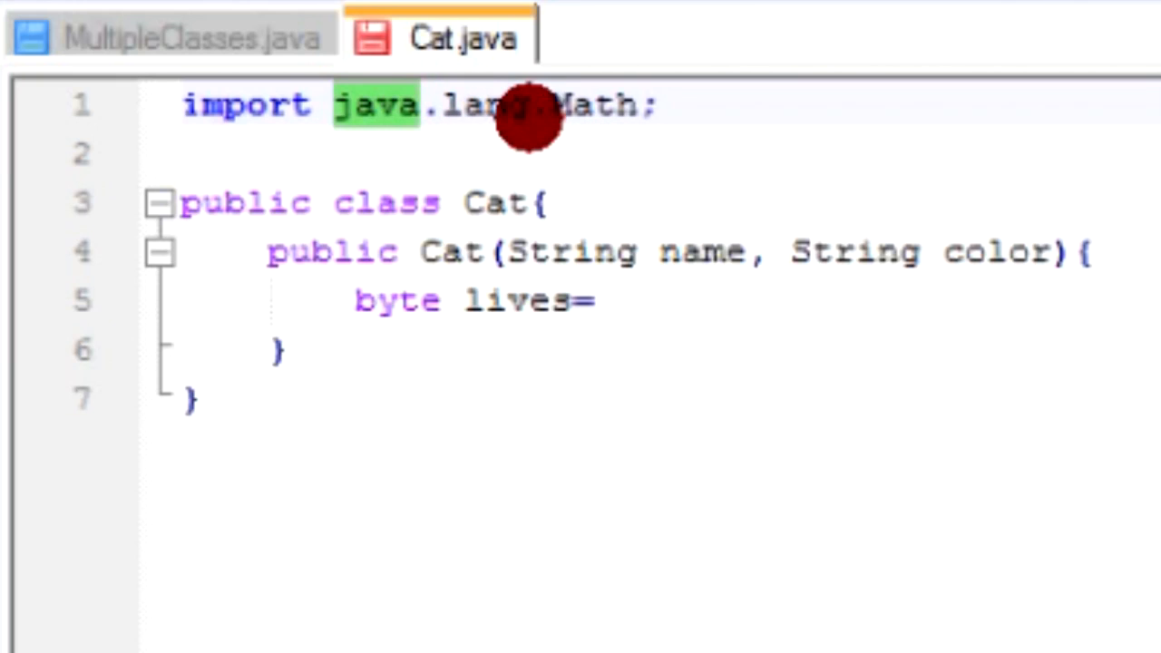
{"action": "left_click", "coordinate": [334, 105]}
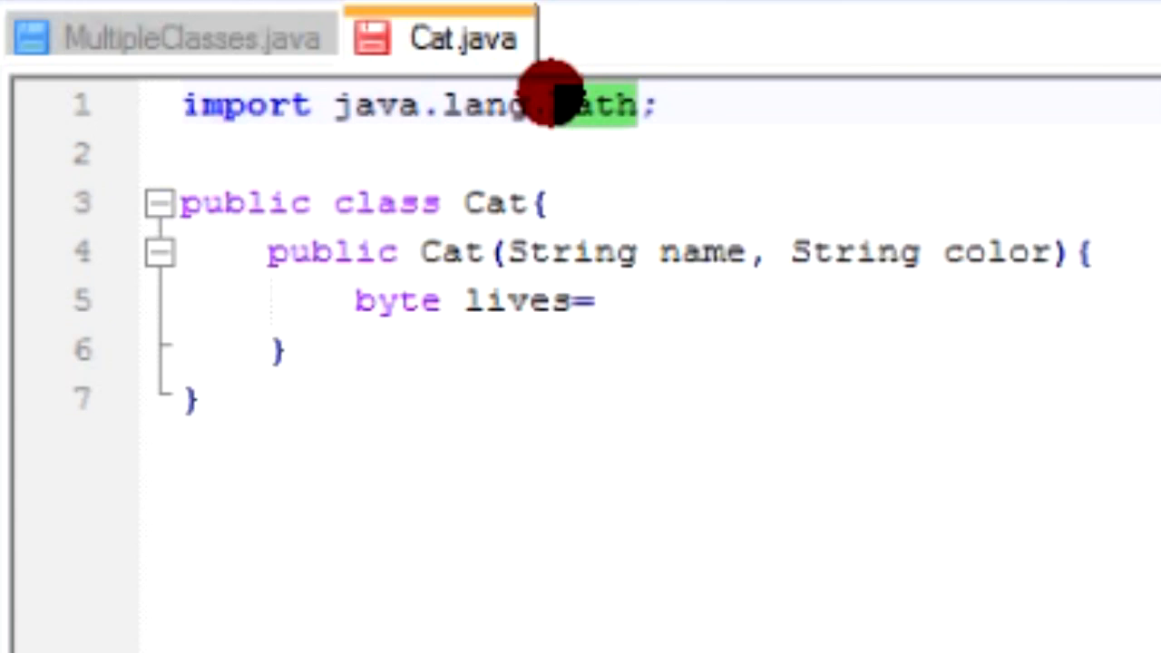
{"action": "mouse_move", "coordinate": [676, 122]}
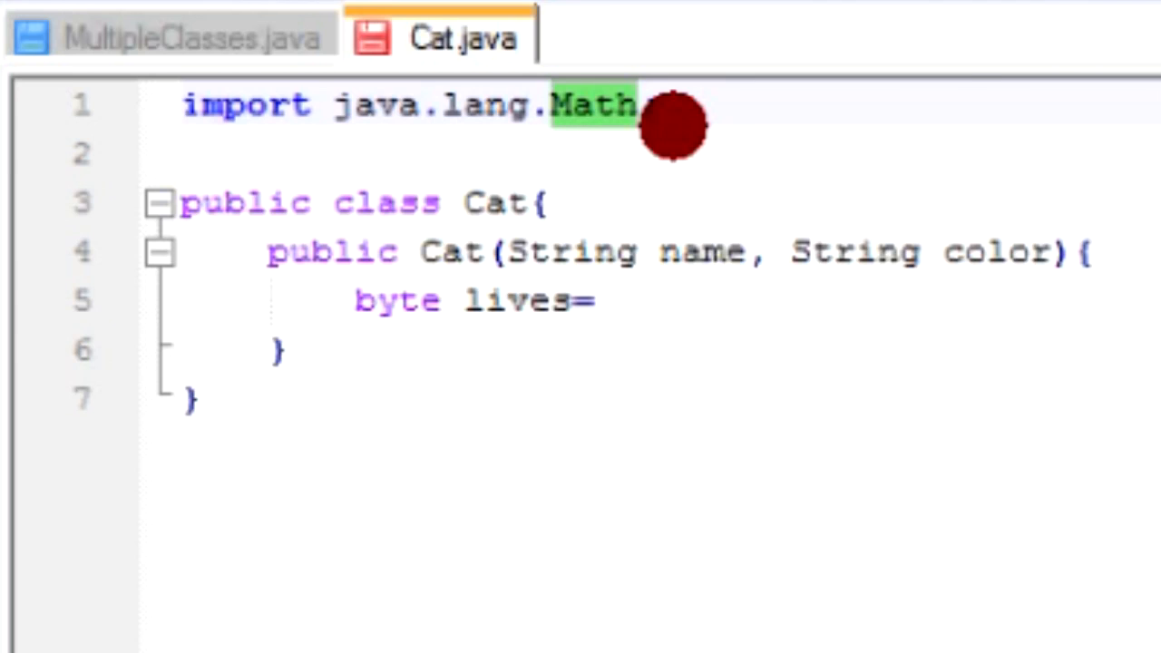
{"action": "left_click", "coordinate": [551, 105]}
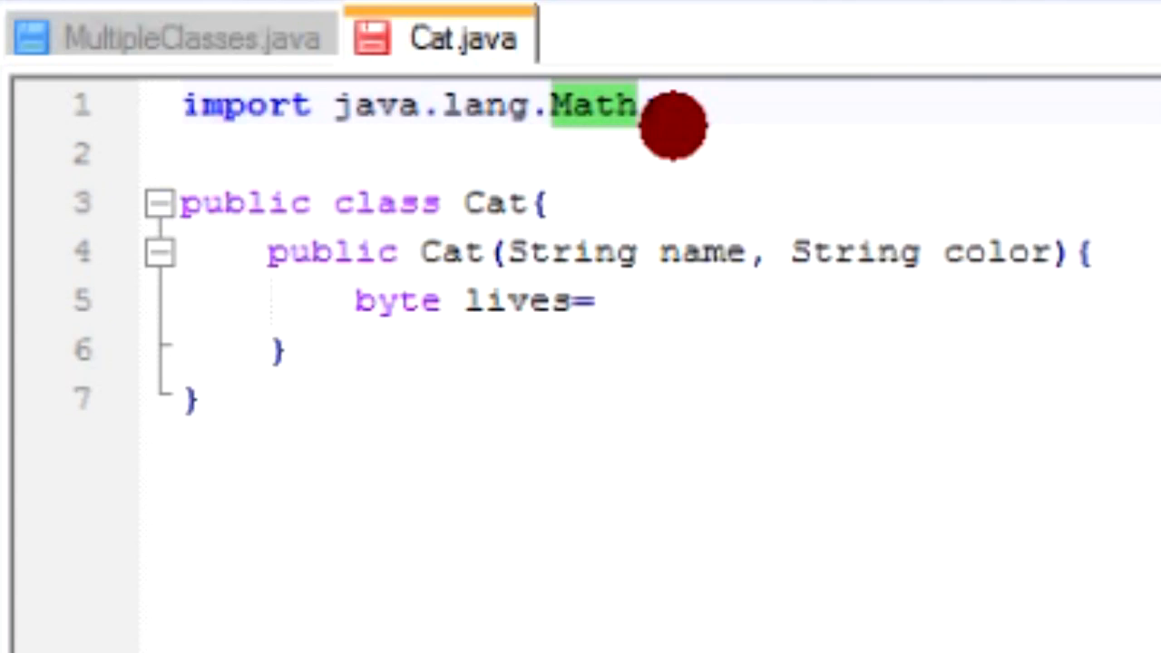
{"action": "type", "text": ";"}
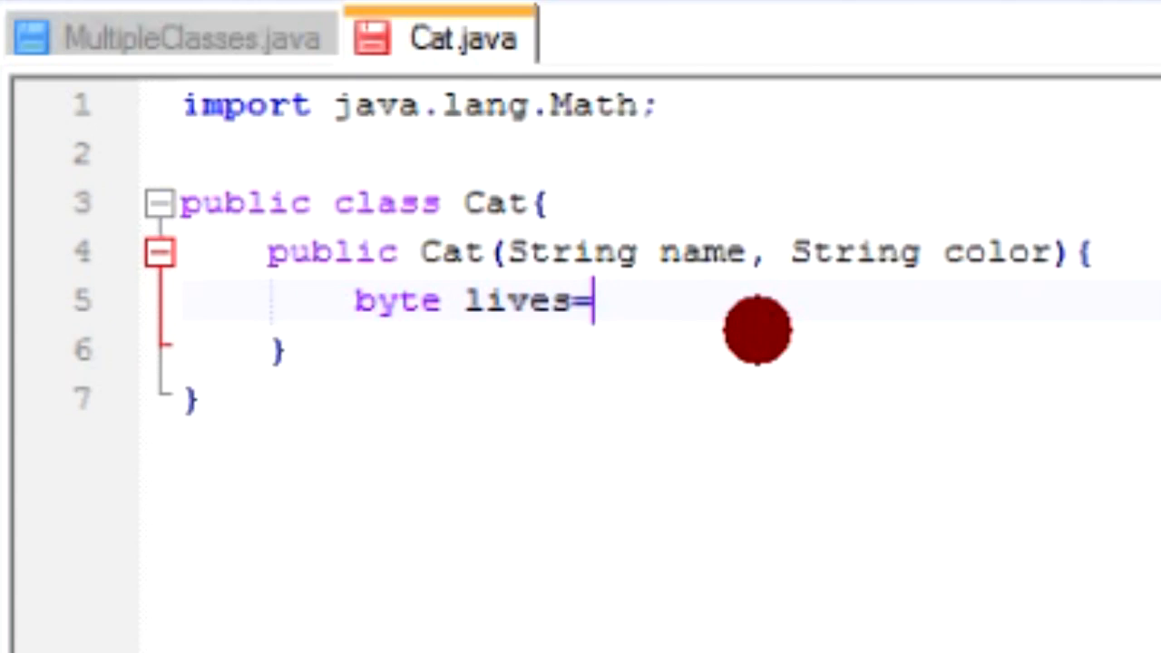
Step: Assign lives the value (byte)(Math.random()*9) in the constructor
{"action": "type", "text": "Math."}
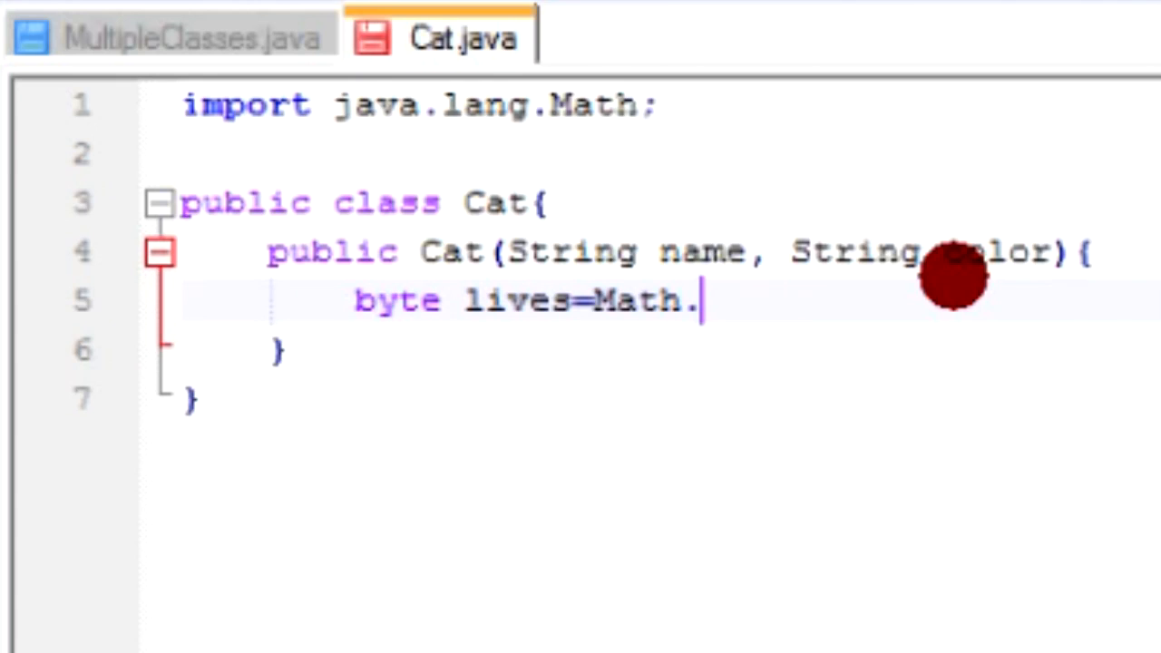
{"action": "type", "text": "random()"}
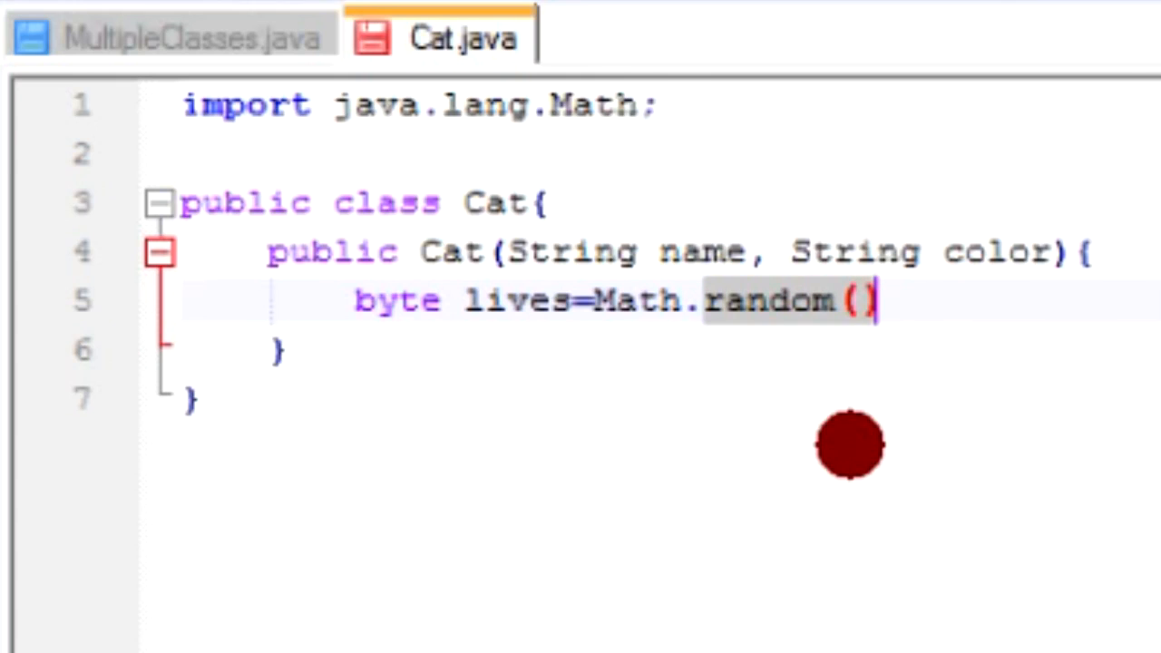
{"action": "mouse_move", "coordinate": [517, 392]}
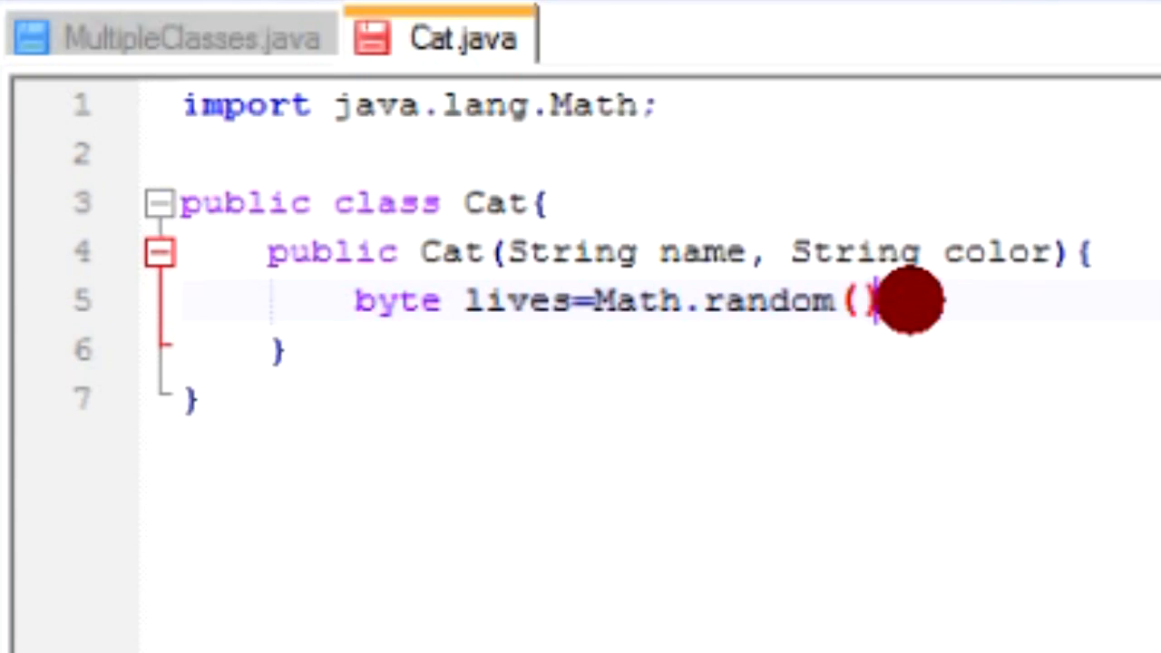
{"action": "type", "text": "*9"}
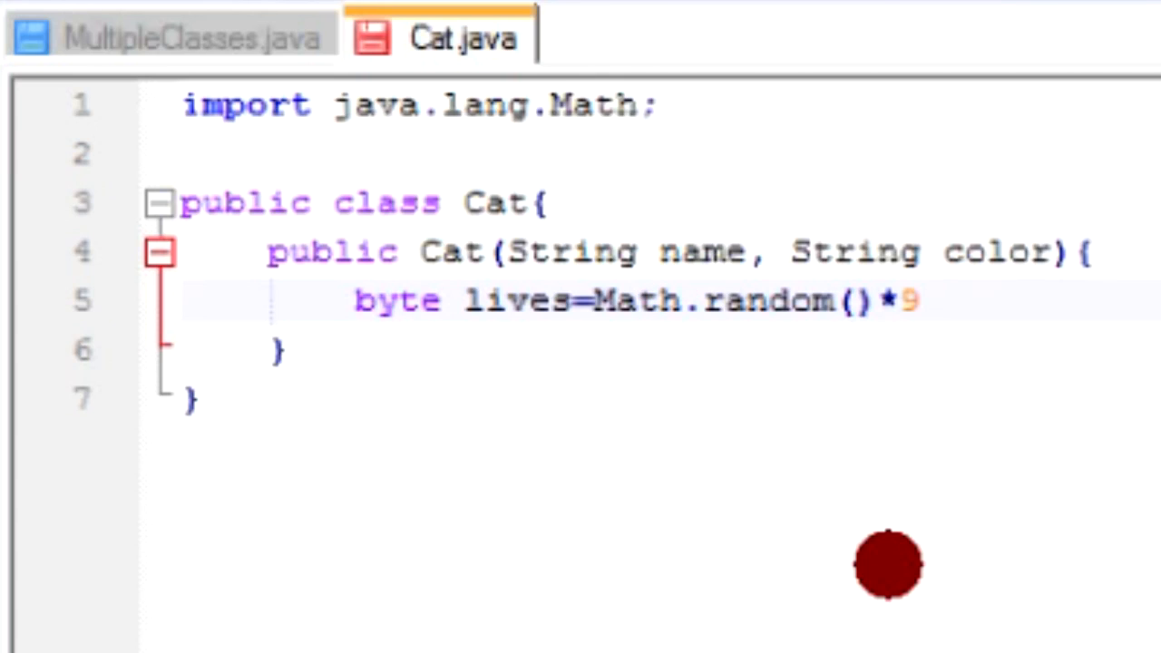
{"action": "type", "text": "(byte)"}
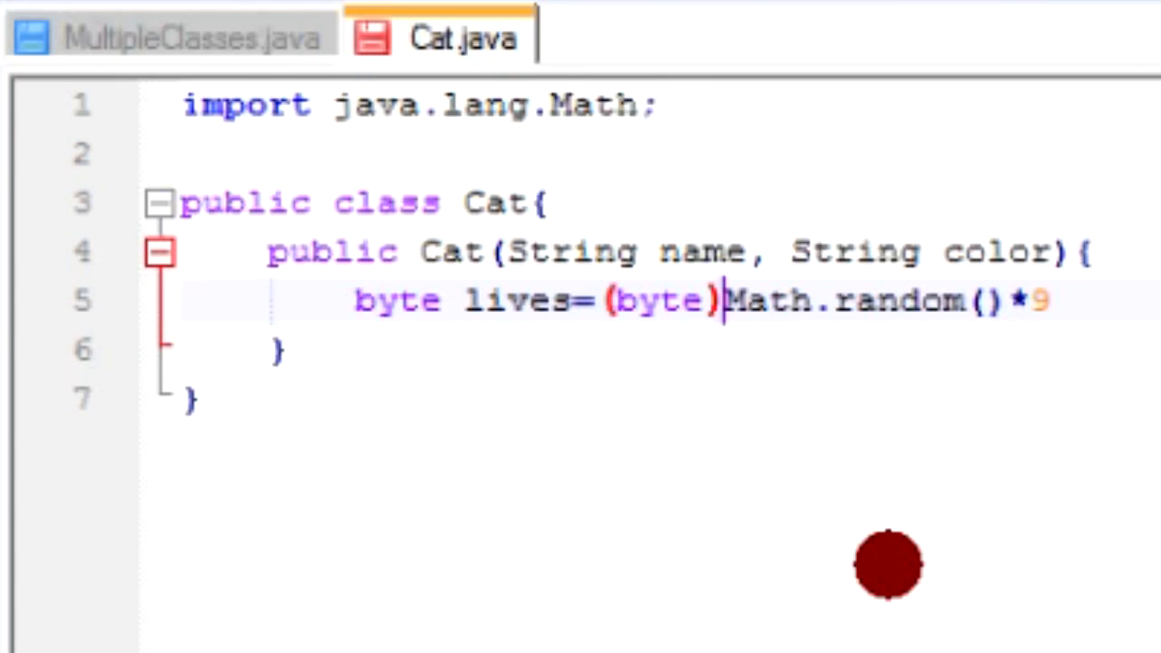
{"action": "type", "text": "("}
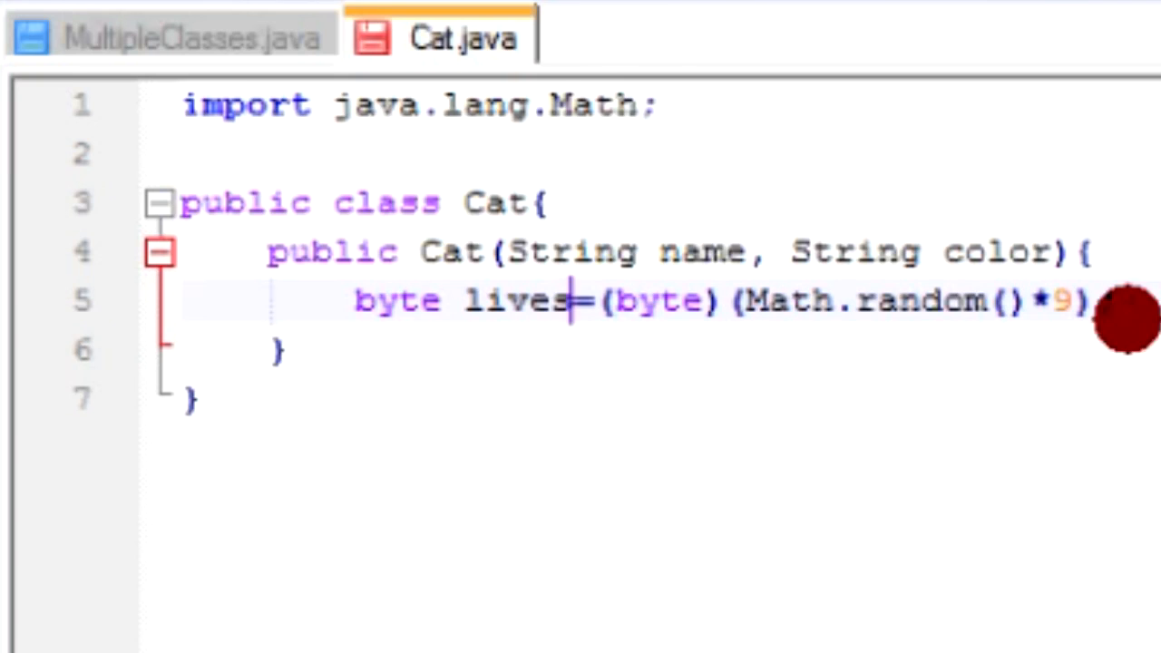
Step: End the lives line with a semicolon and add a System.out.println(); statement
{"action": "type", "text": ";"}
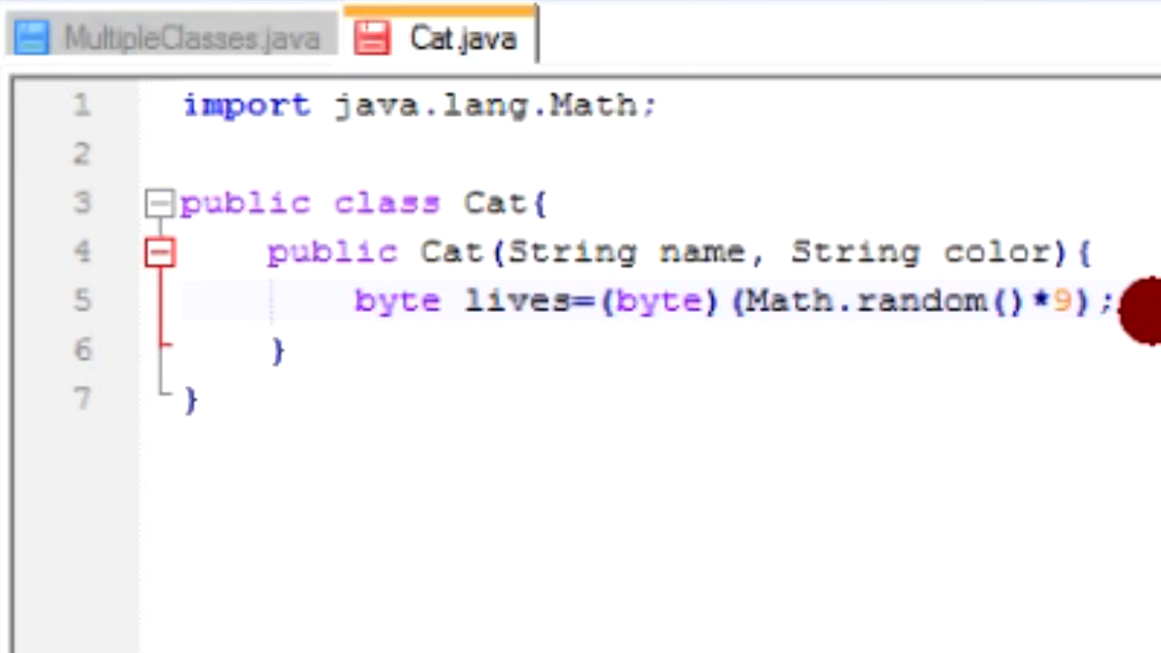
{"action": "type", "text": "Sysetm."}
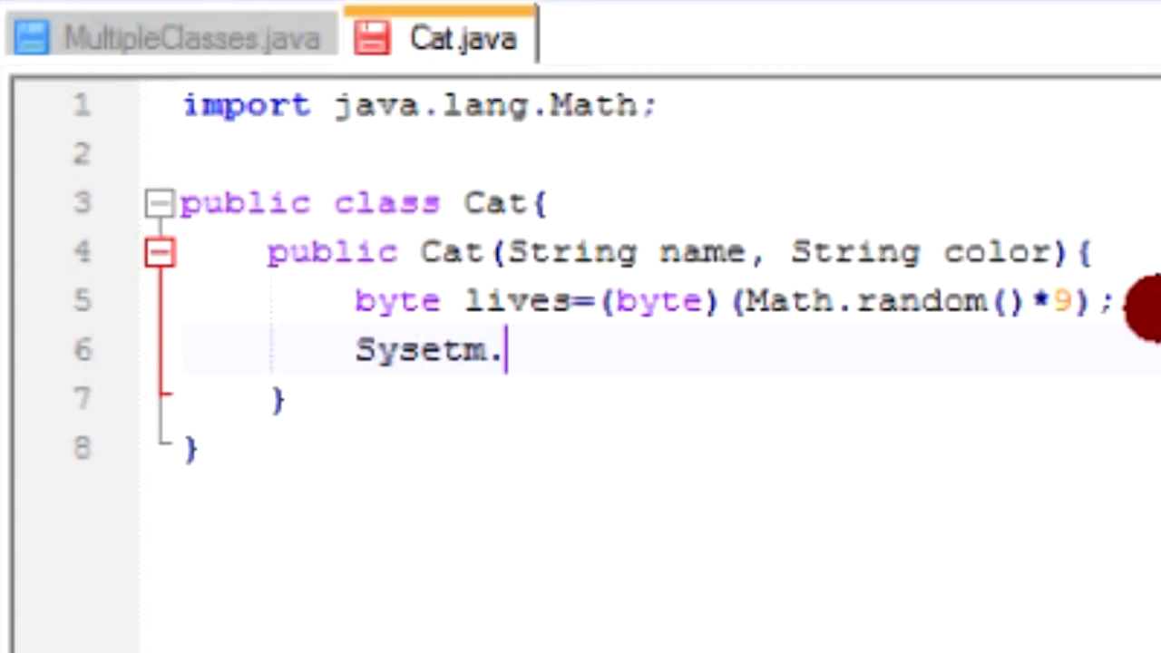
{"action": "key", "text": "BackSpace"}
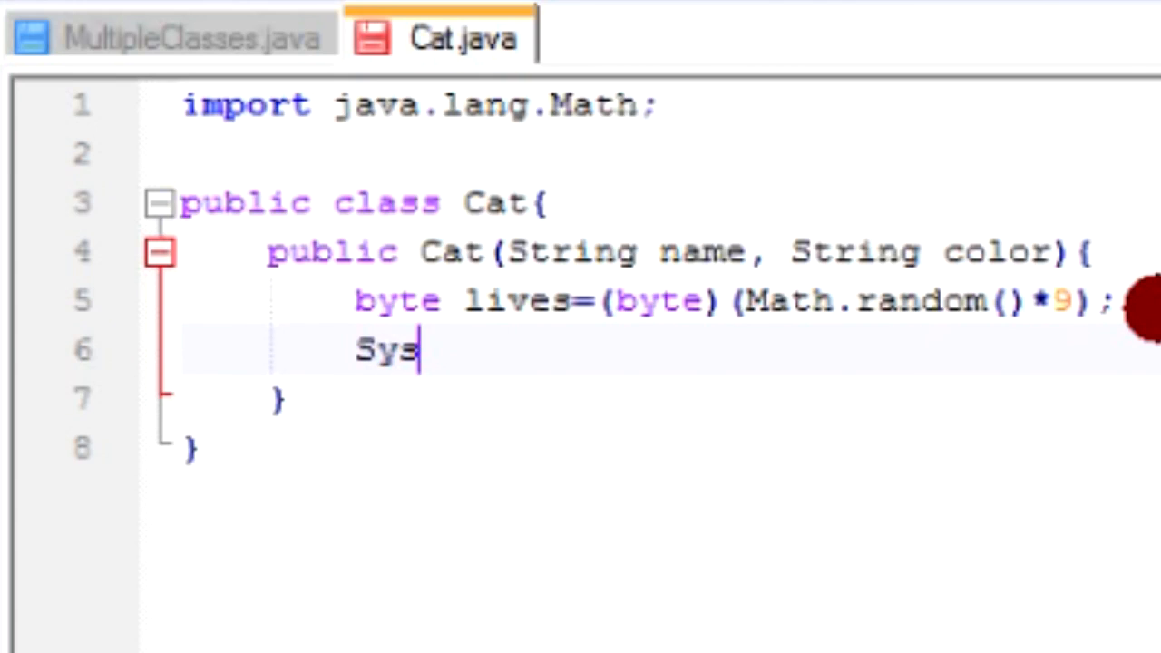
{"action": "type", "text": "tem"}
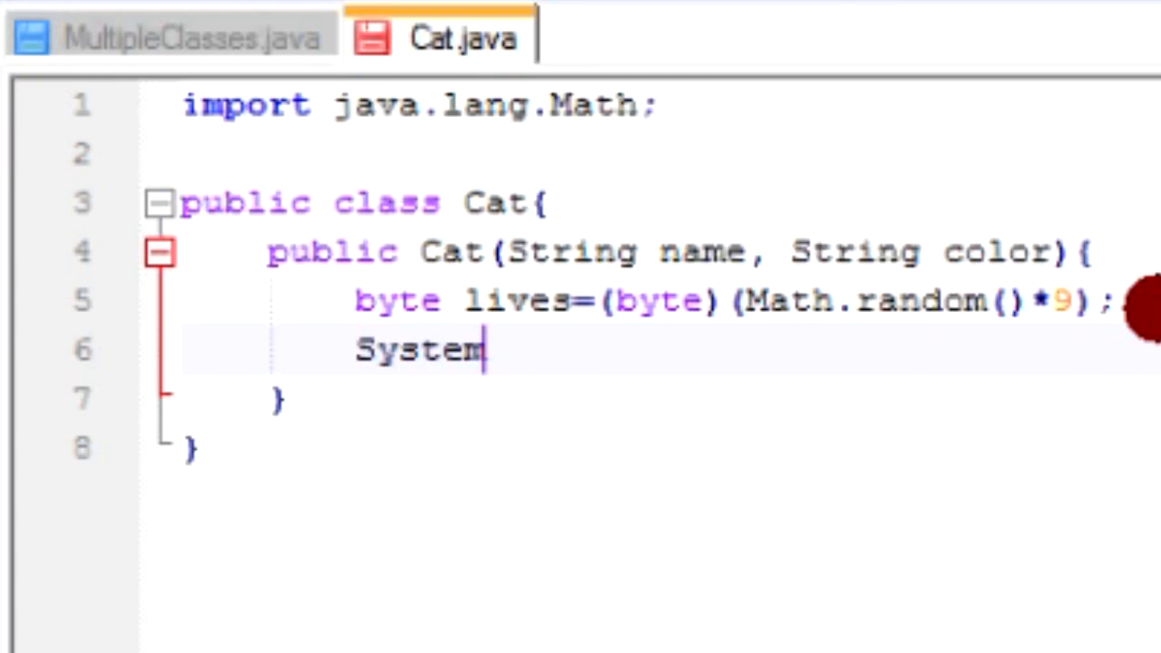
{"action": "type", "text": ".out.println();"}
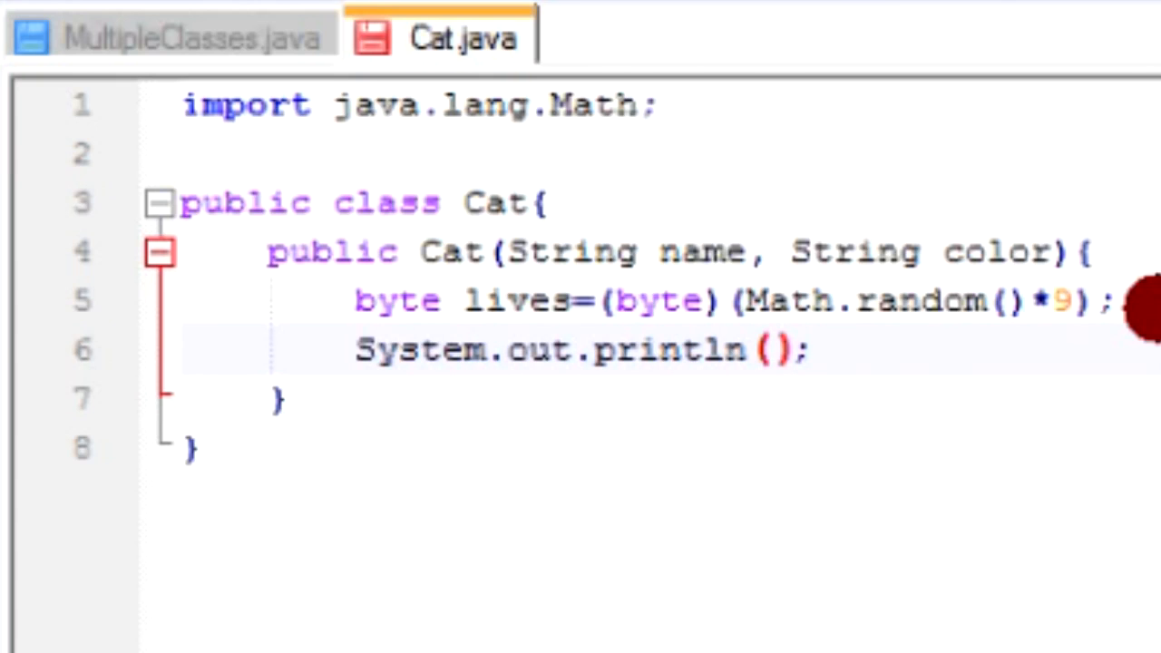
Step: Make the println output name, " is ", color, lives and " lives left"
{"action": "type", "text": "name"}
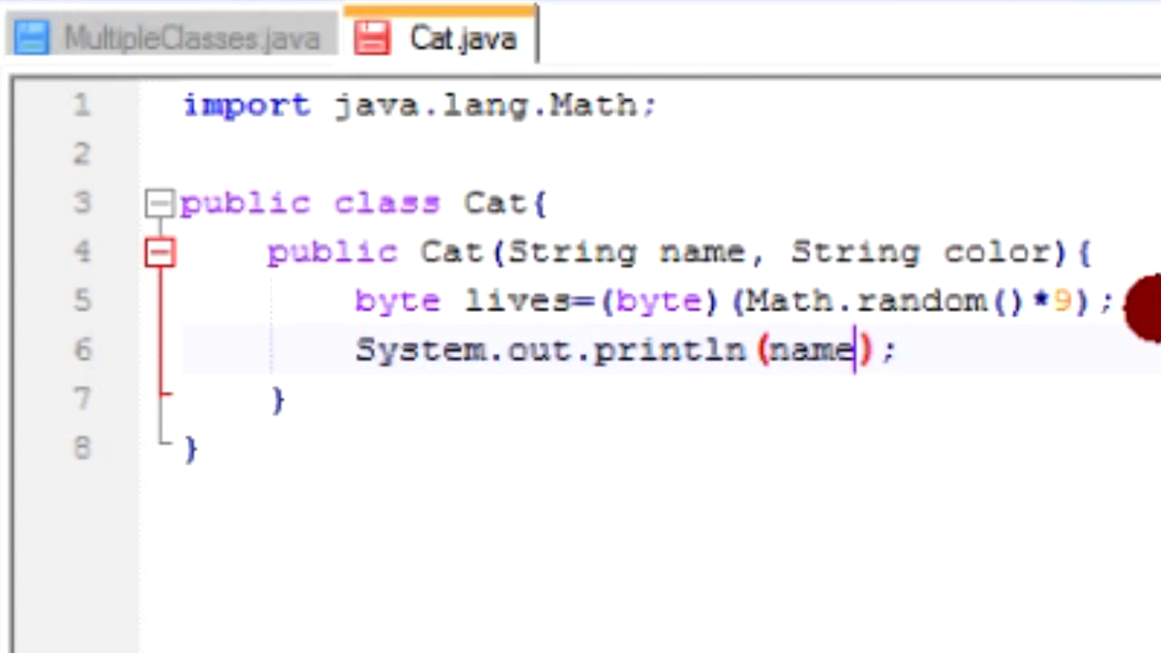
{"action": "type", "text": "+\" is \"+"}
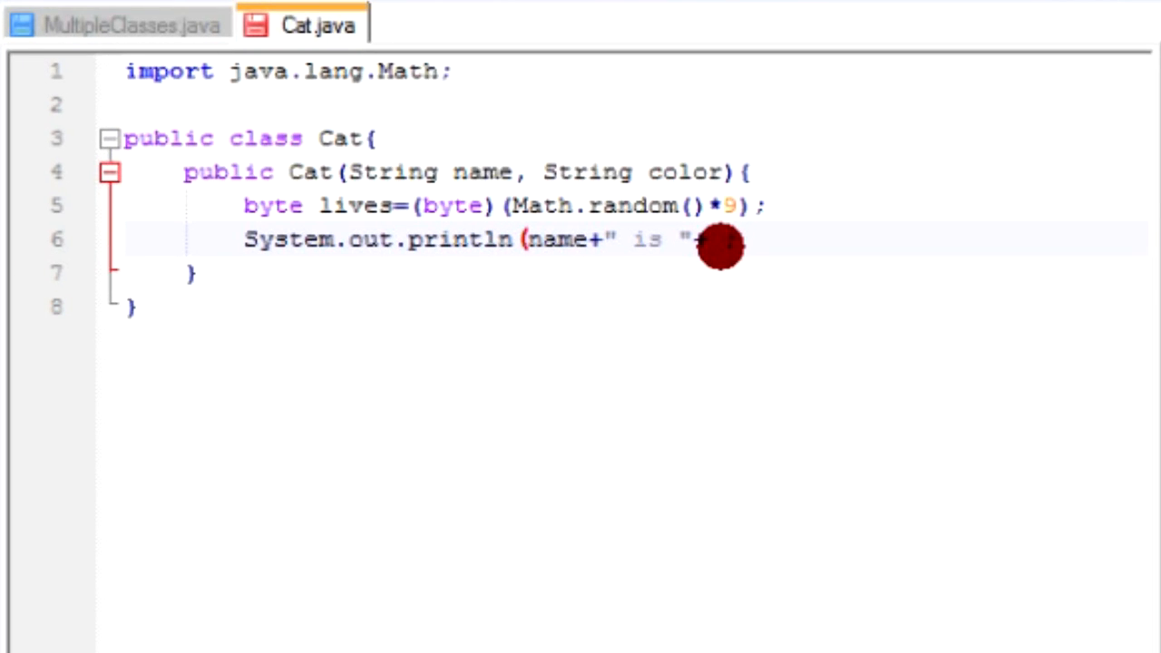
{"action": "type", "text": "+color"}
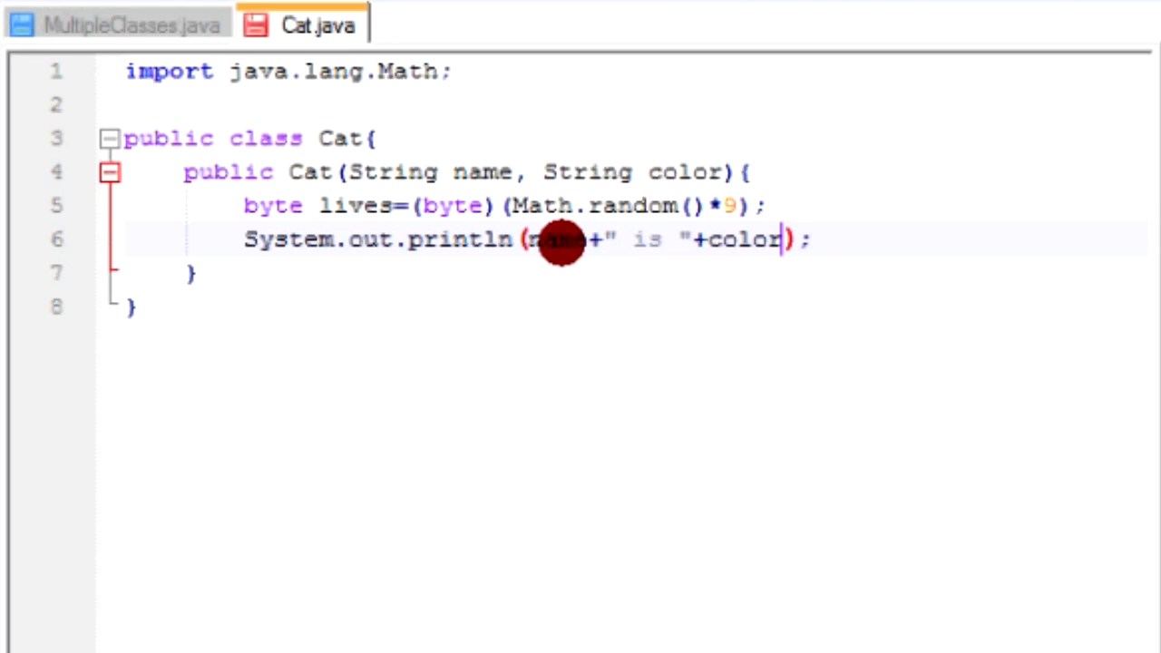
{"action": "type", "text": "?"}
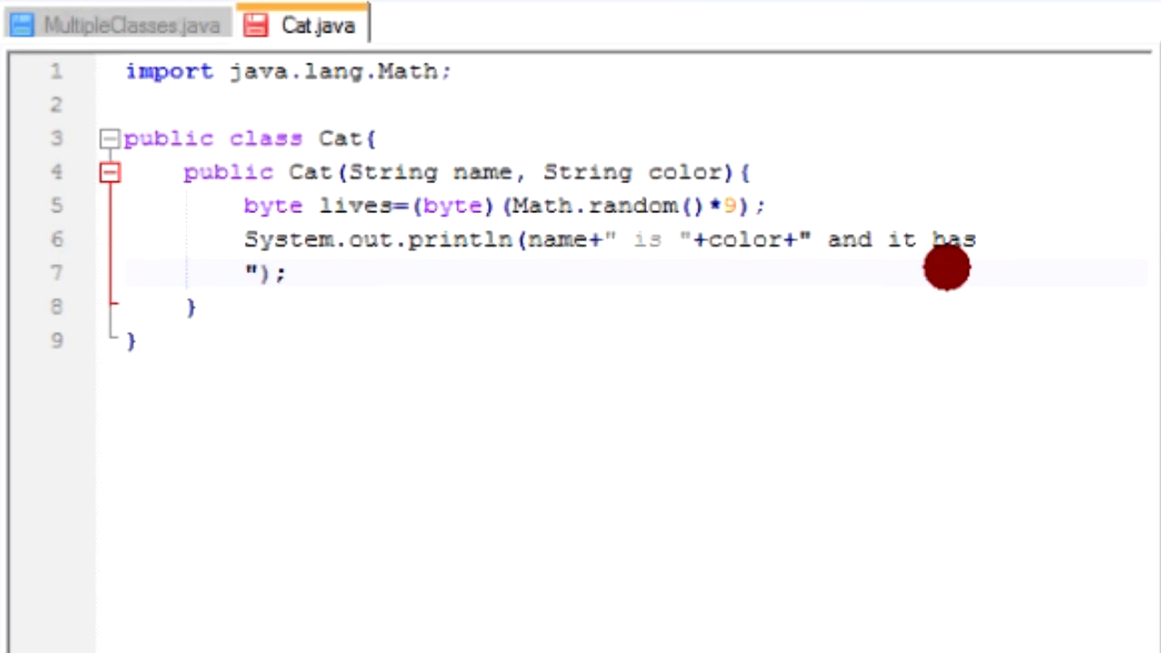
{"action": "type", "text": "\"+"}
{"action": "type", "text": "+lives+"}
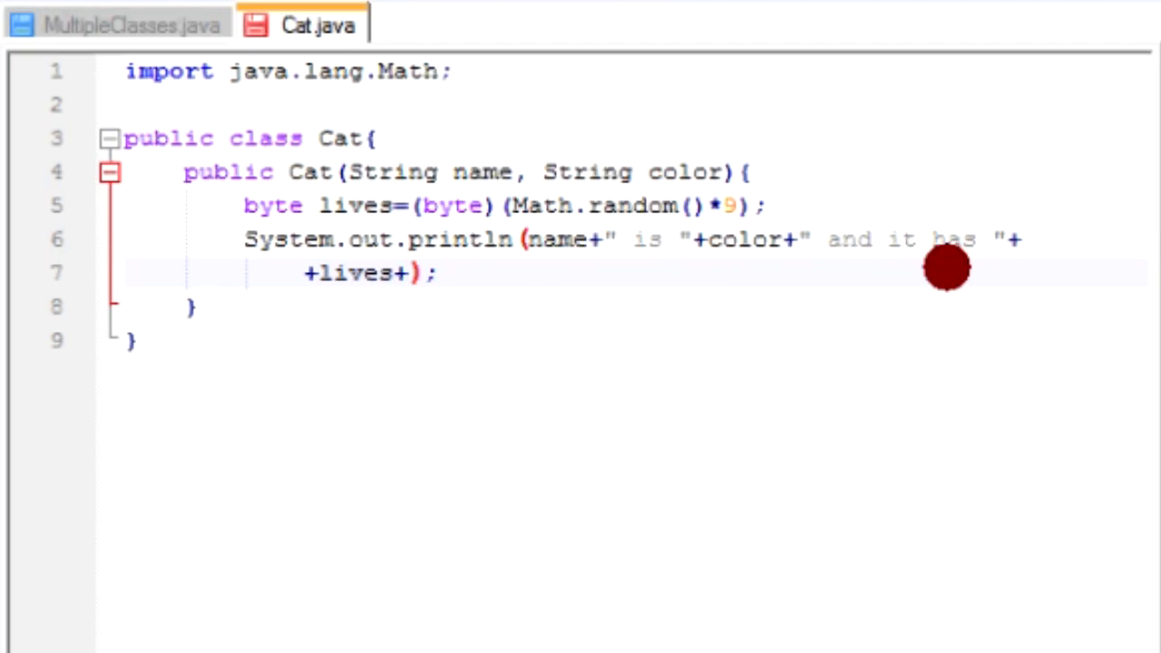
{"action": "type", "text": "\" lives left\""}
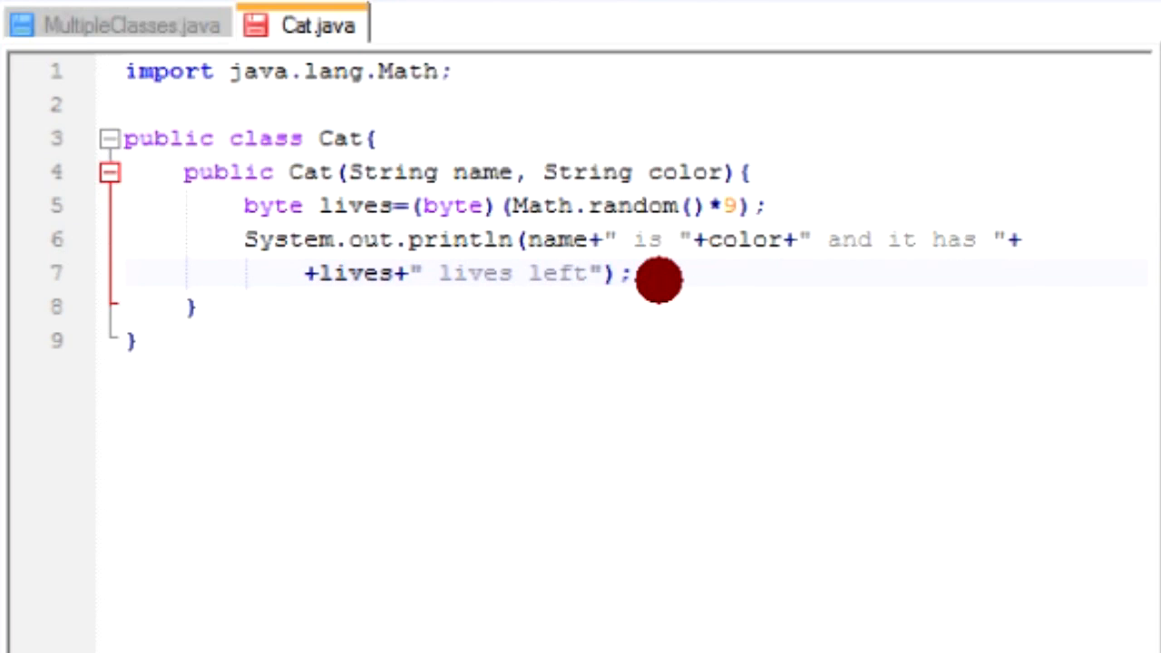
{"action": "left_click_drag", "start_coordinate": [639, 273], "coordinate": [231, 205]}
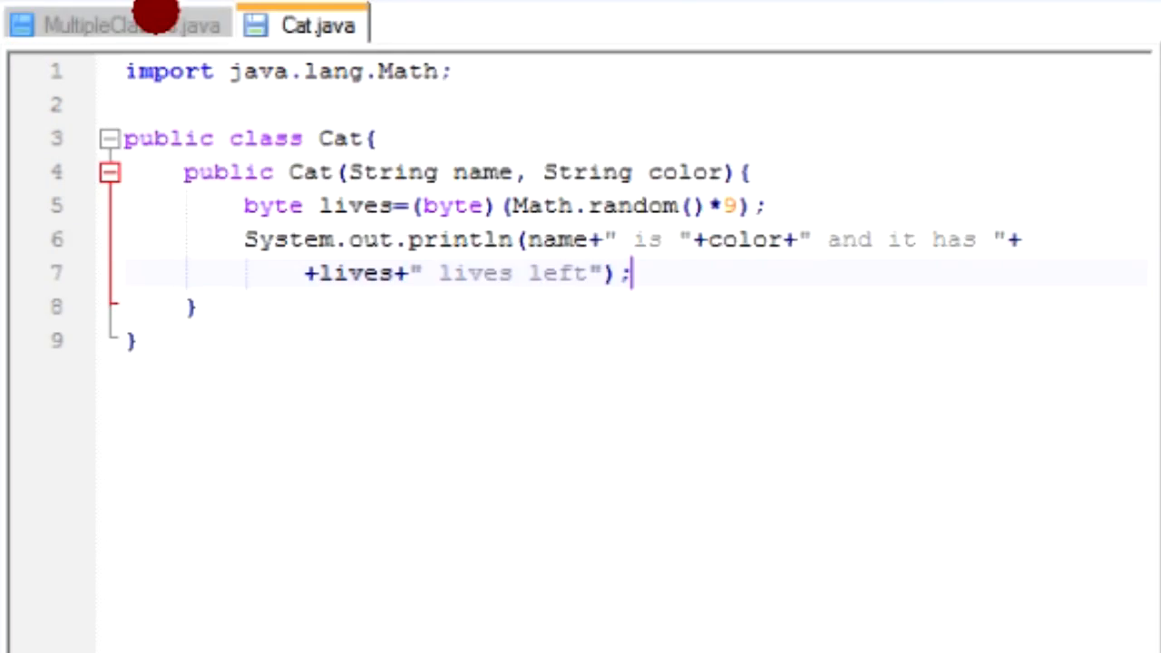
Step: Add 'Cat c1=new Cat();' to main in MultipleClasses.java
{"action": "left_click", "coordinate": [135, 25]}
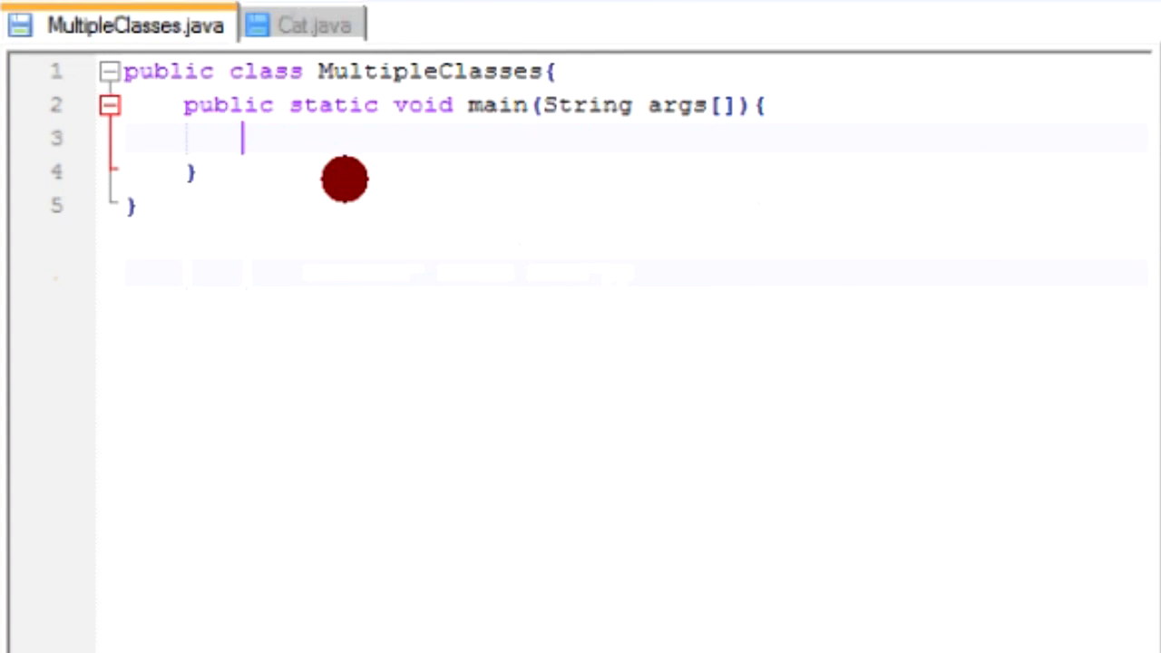
{"action": "mouse_move", "coordinate": [465, 193]}
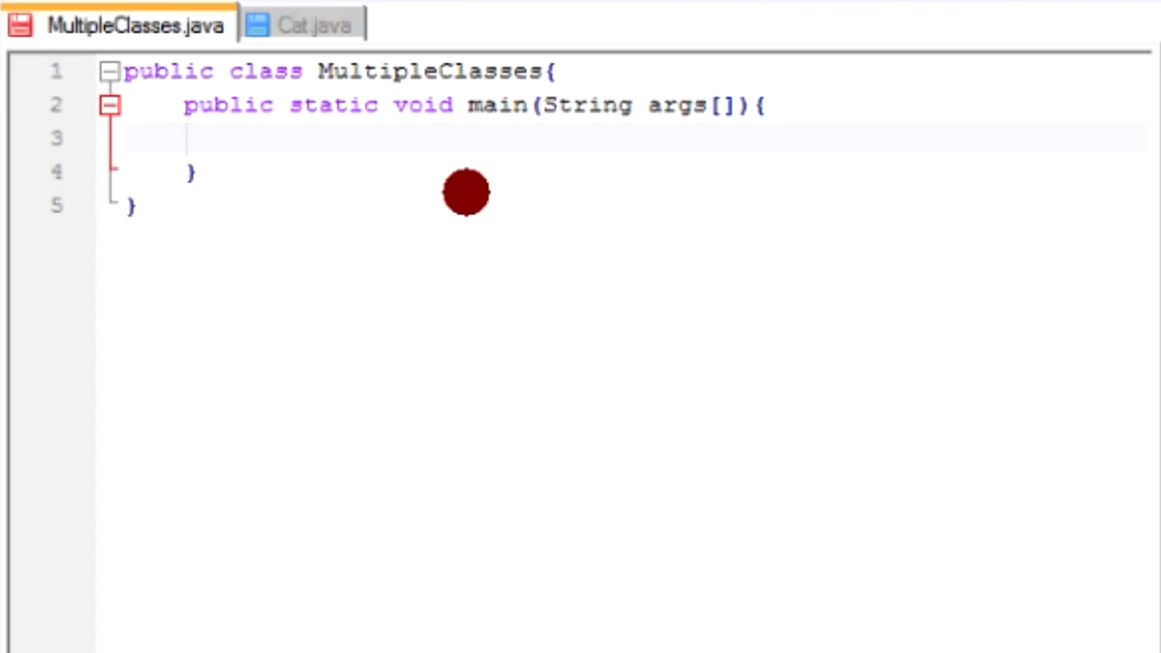
{"action": "type", "text": "Cat c1"}
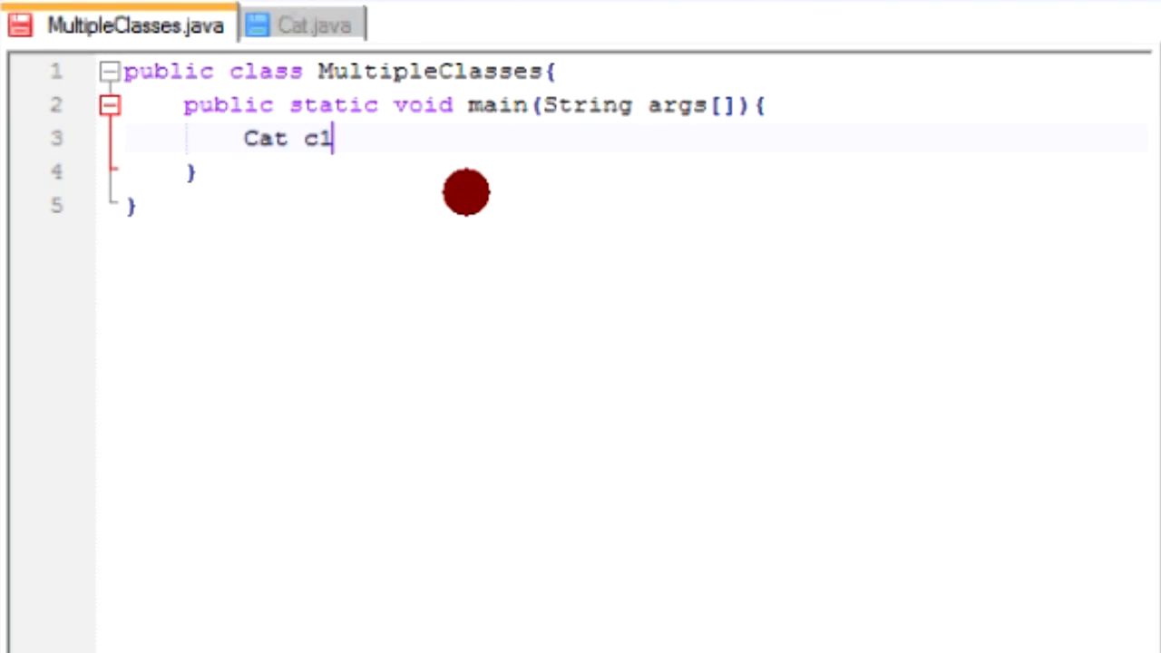
{"action": "type", "text": "=ne"}
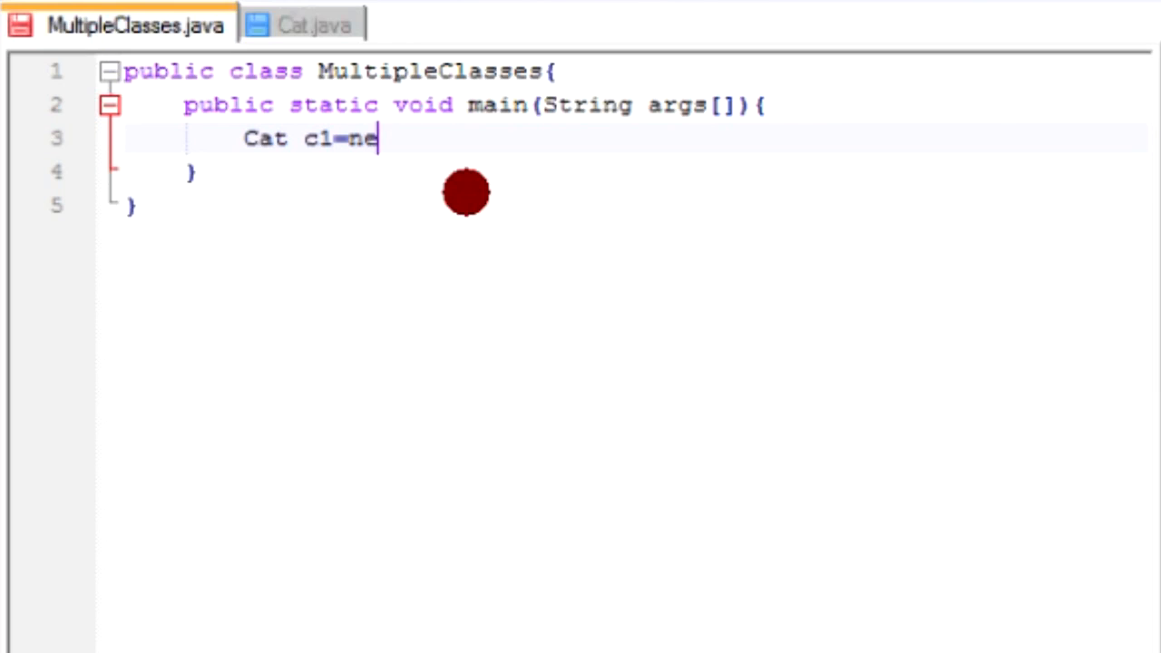
{"action": "type", "text": "w"}
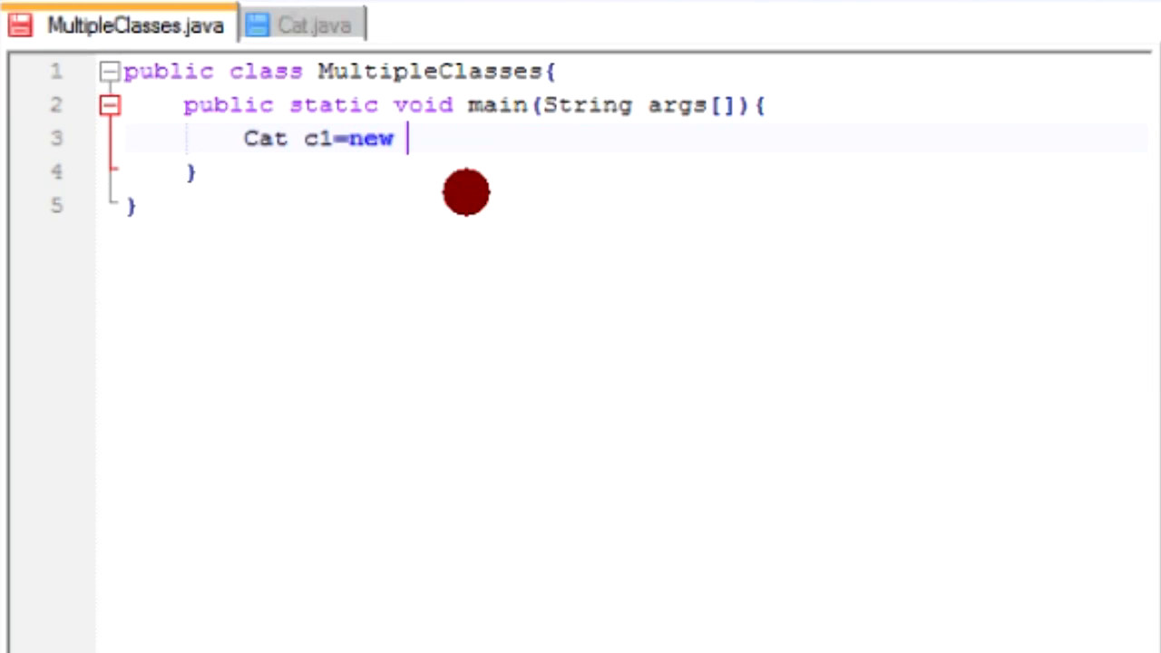
{"action": "type", "text": "Cat();"}
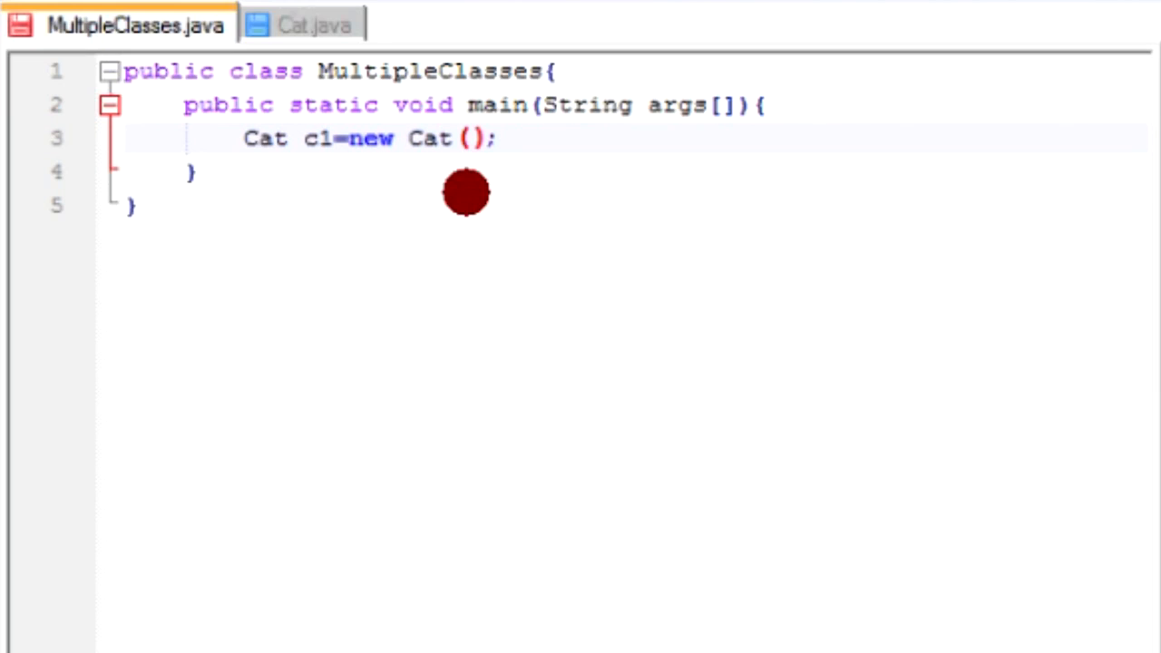
{"action": "double_click", "coordinate": [370, 138]}
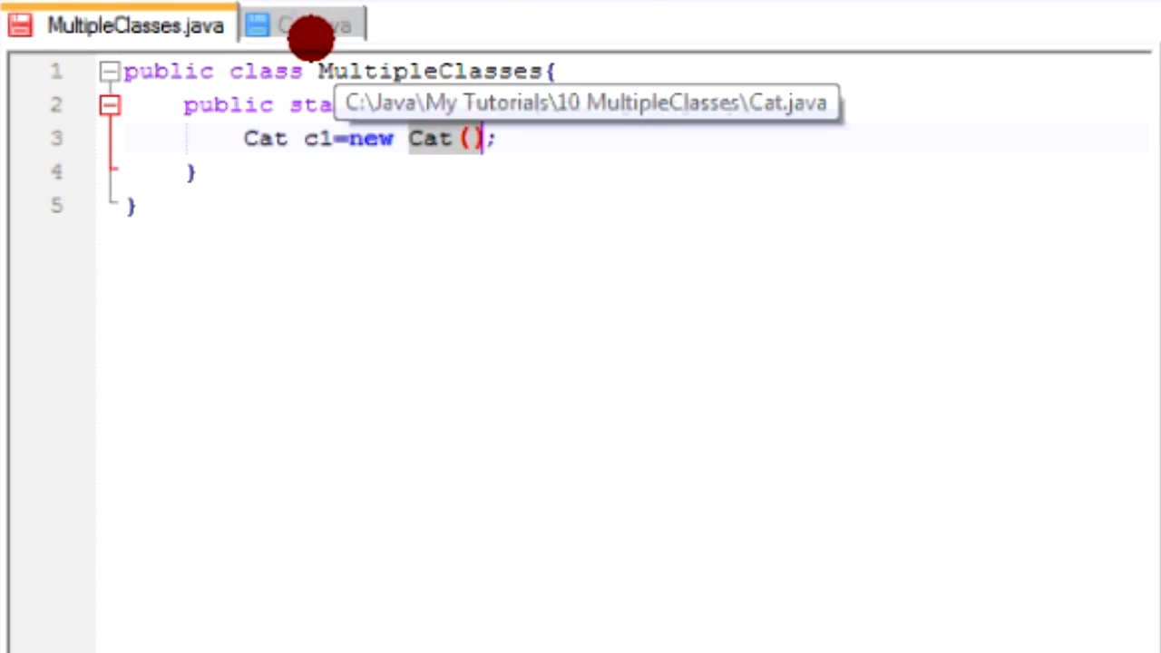
Step: Check Cat.java's constructor, then pass "Fluffy","grey" when creating c1
{"action": "left_click", "coordinate": [312, 24]}
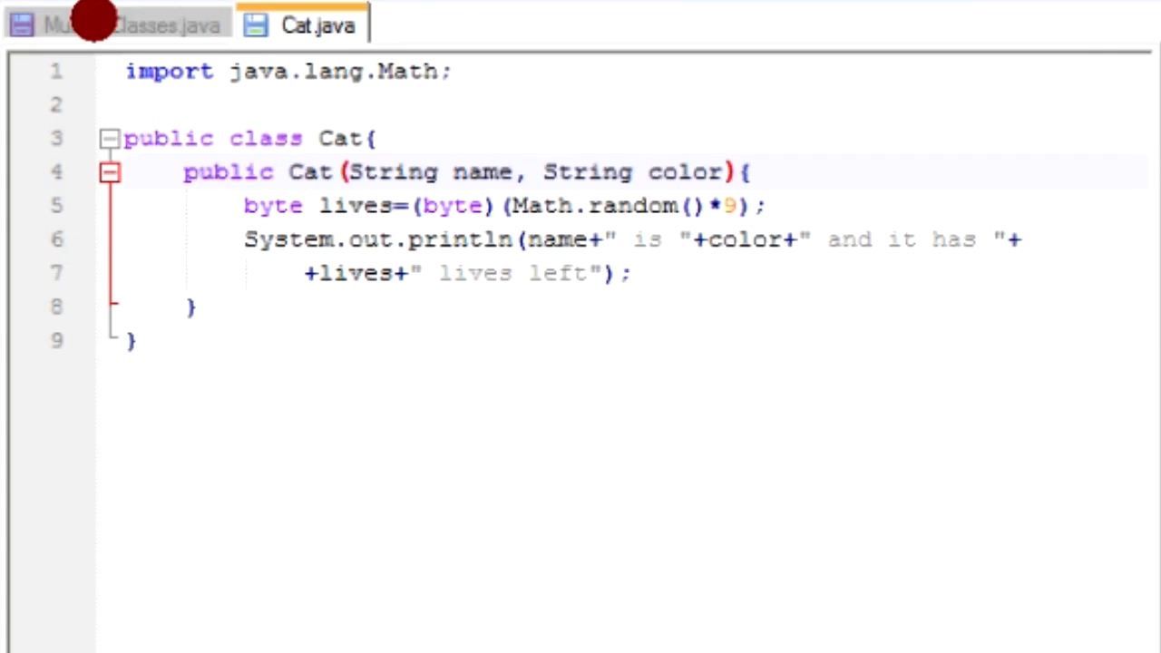
{"action": "left_click", "coordinate": [136, 24]}
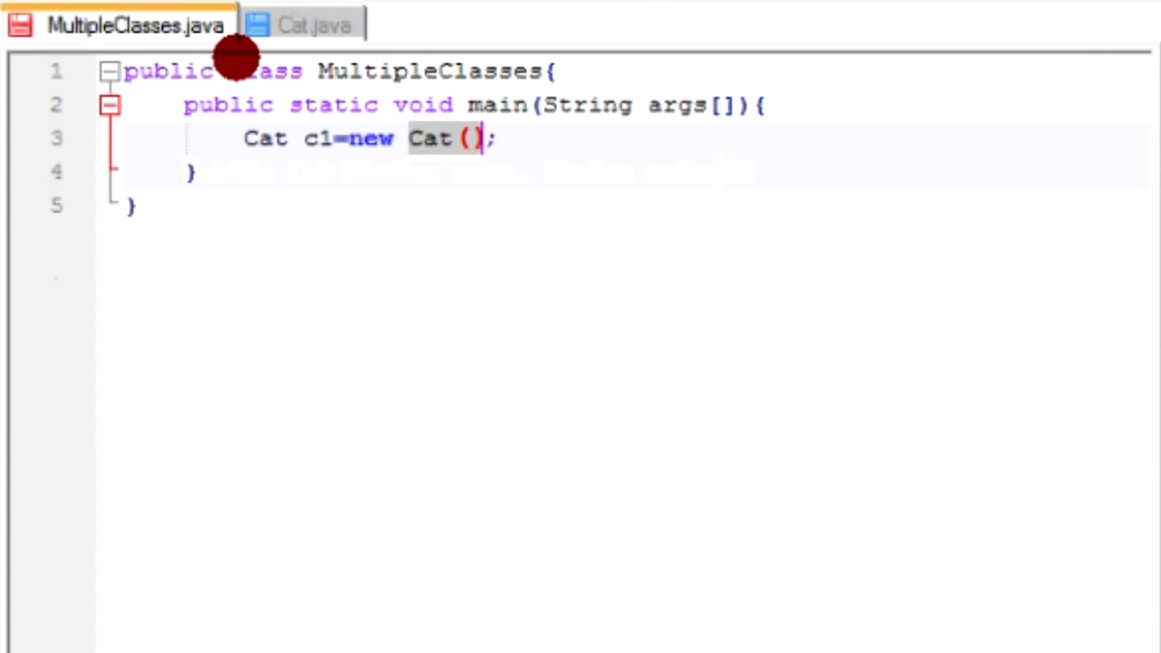
{"action": "type", "text": "\"\""}
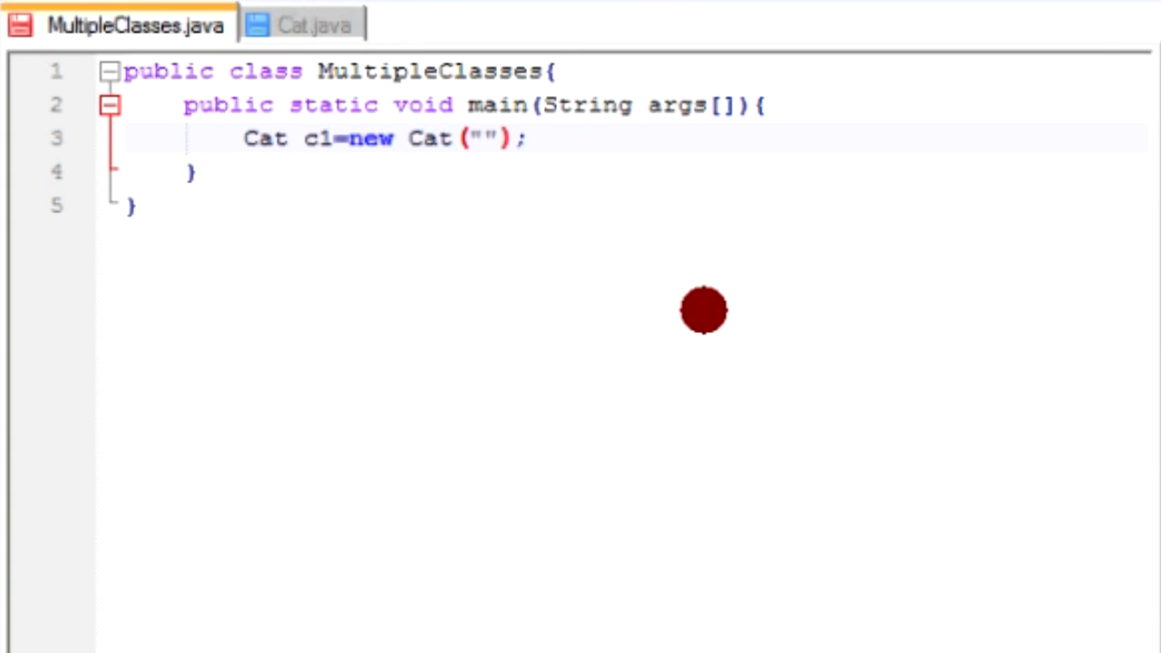
{"action": "type", "text": "Fluffy\","}
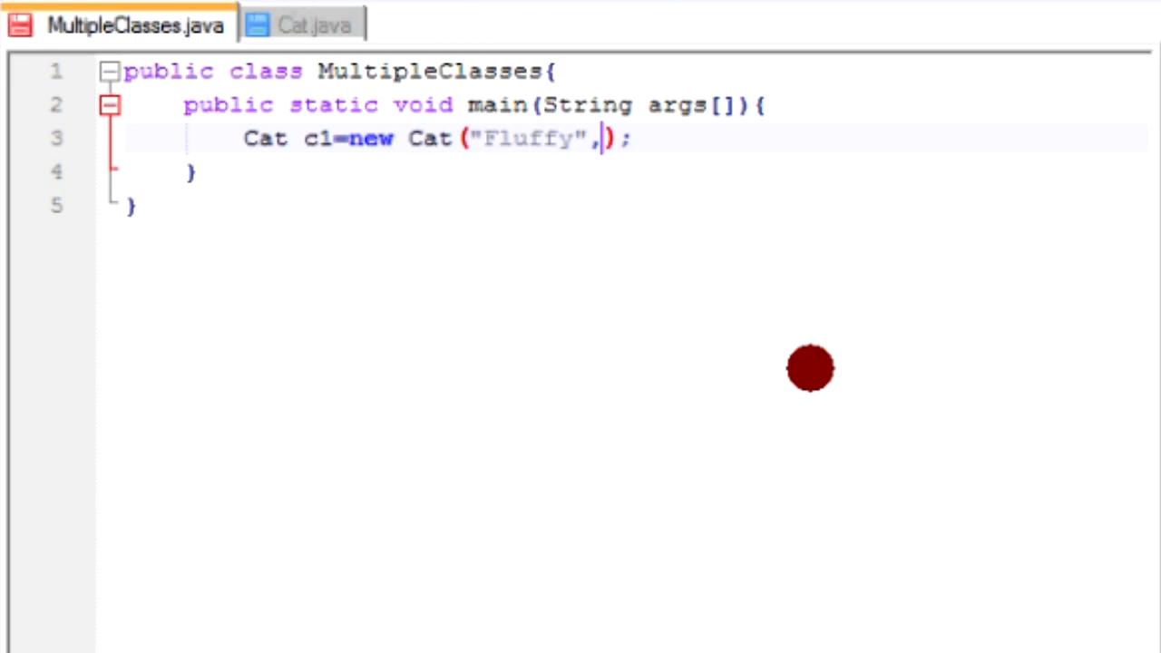
{"action": "type", "text": "\"grey\""}
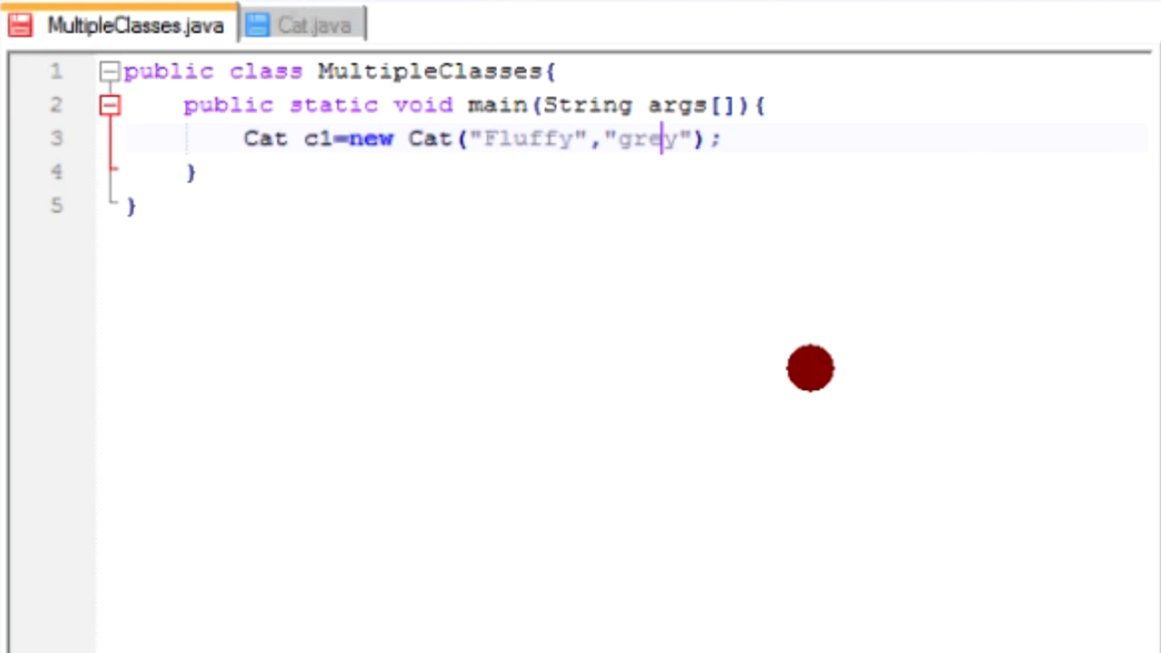
{"action": "left_click", "coordinate": [703, 138]}
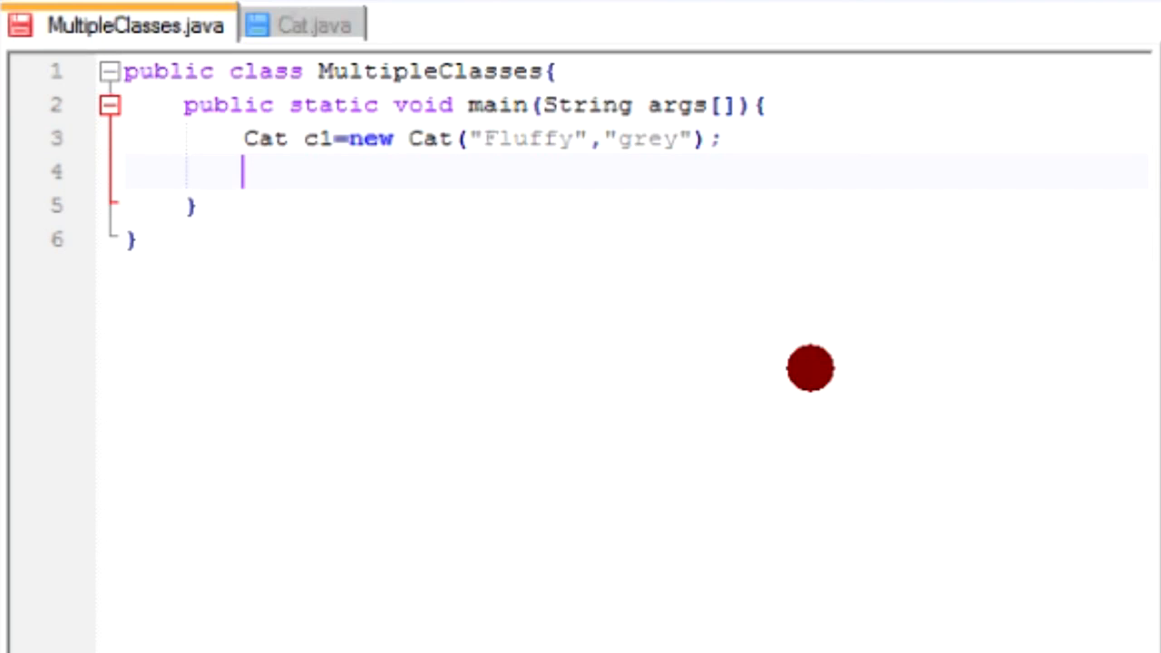
Step: Create Cat c2 with "Onyx" and "dark grey" on the next line of main
{"action": "type", "text": "Cat c2=new C"}
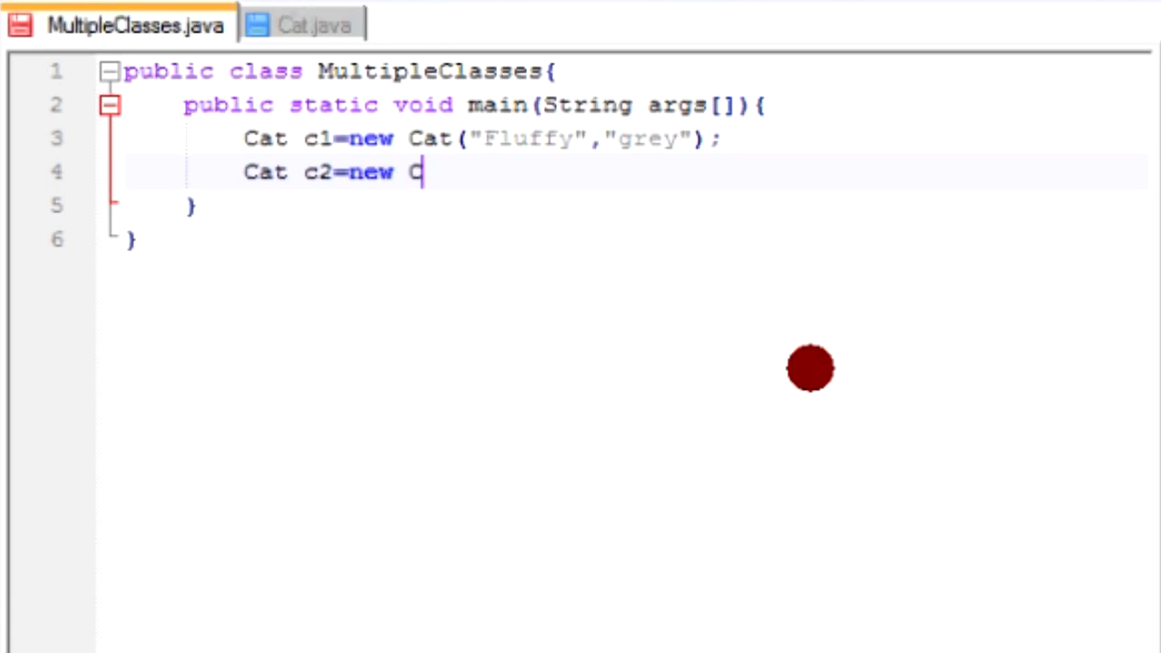
{"action": "type", "text": "at"}
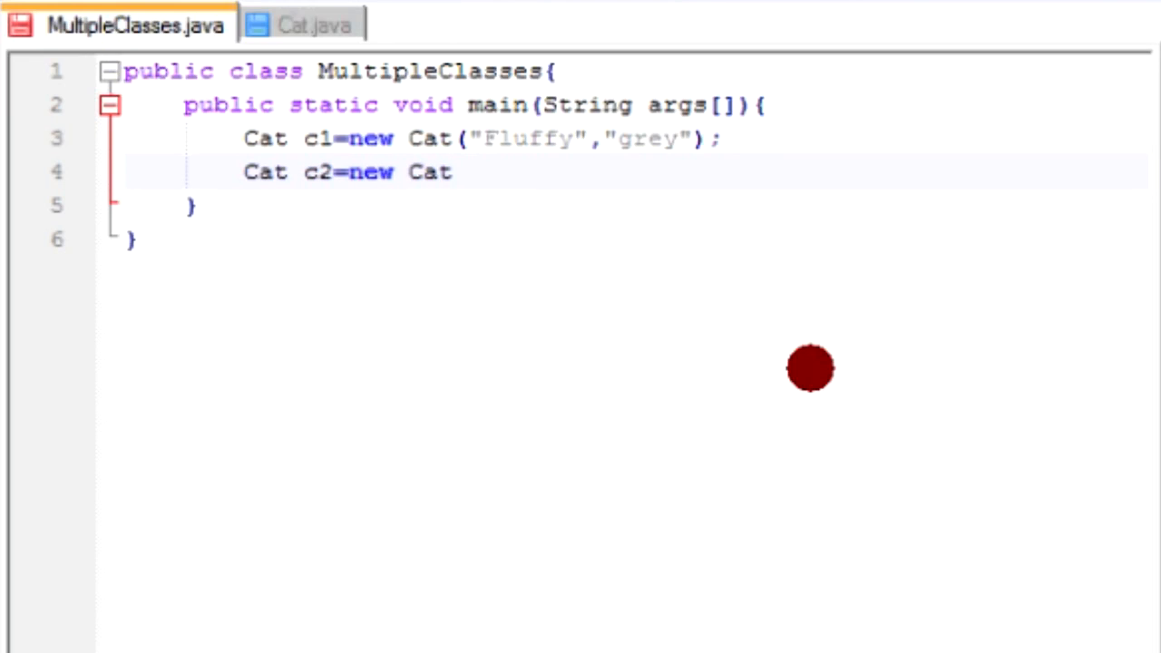
{"action": "type", "text": "(\"\");"}
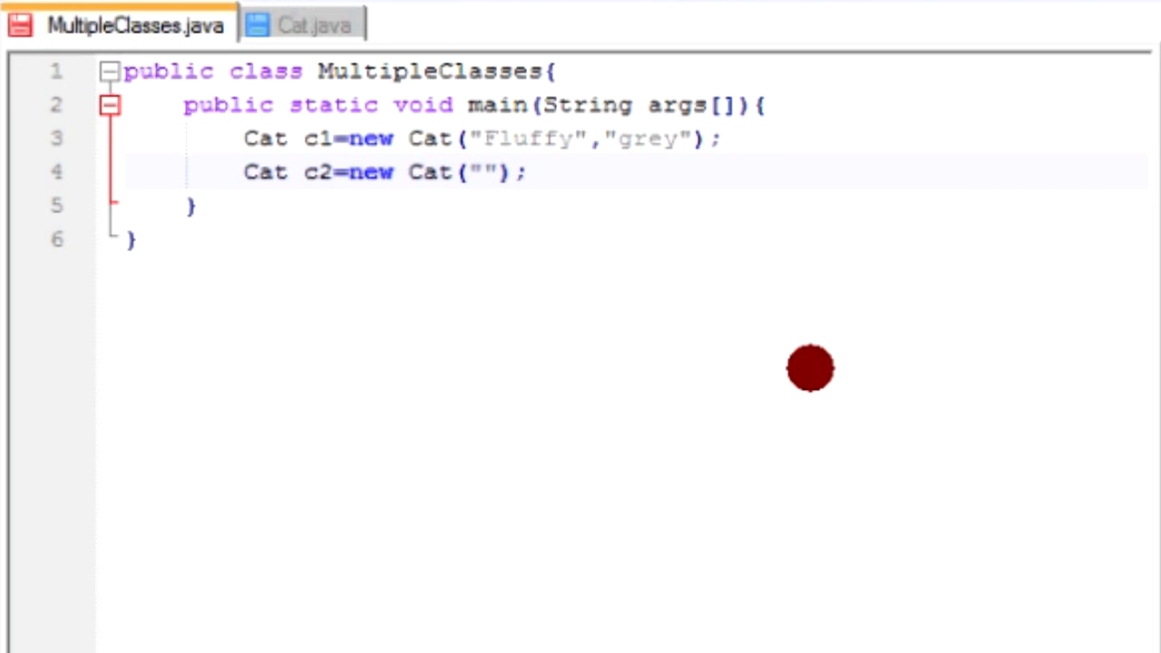
{"action": "type", "text": "Onyx"}
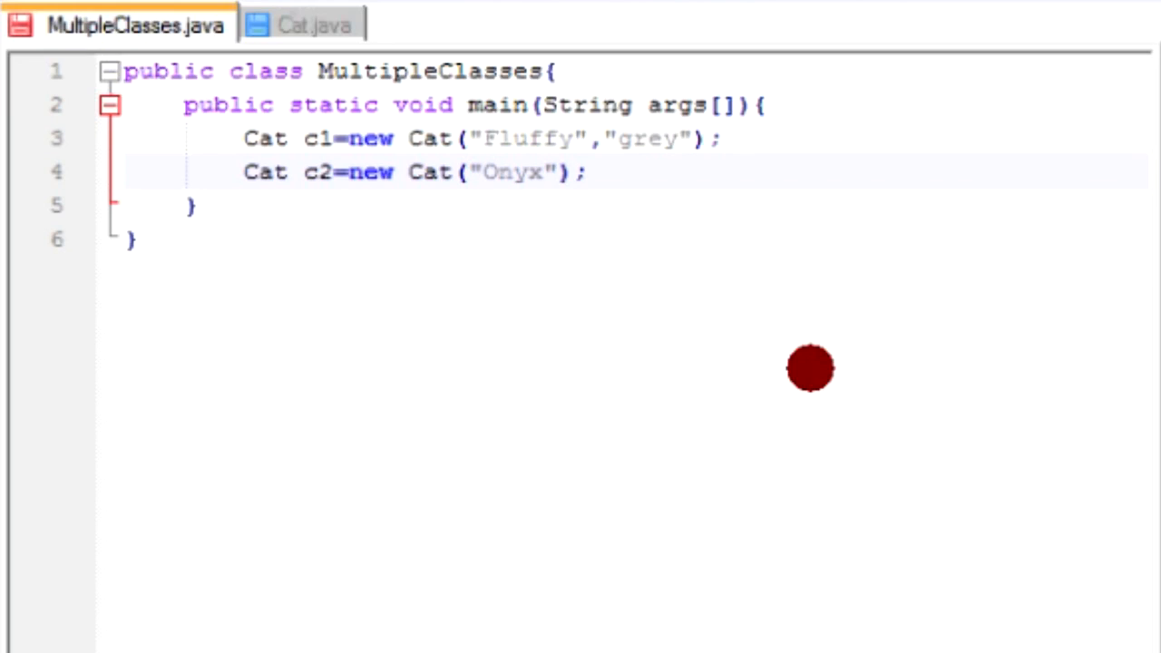
{"action": "type", "text": ","}
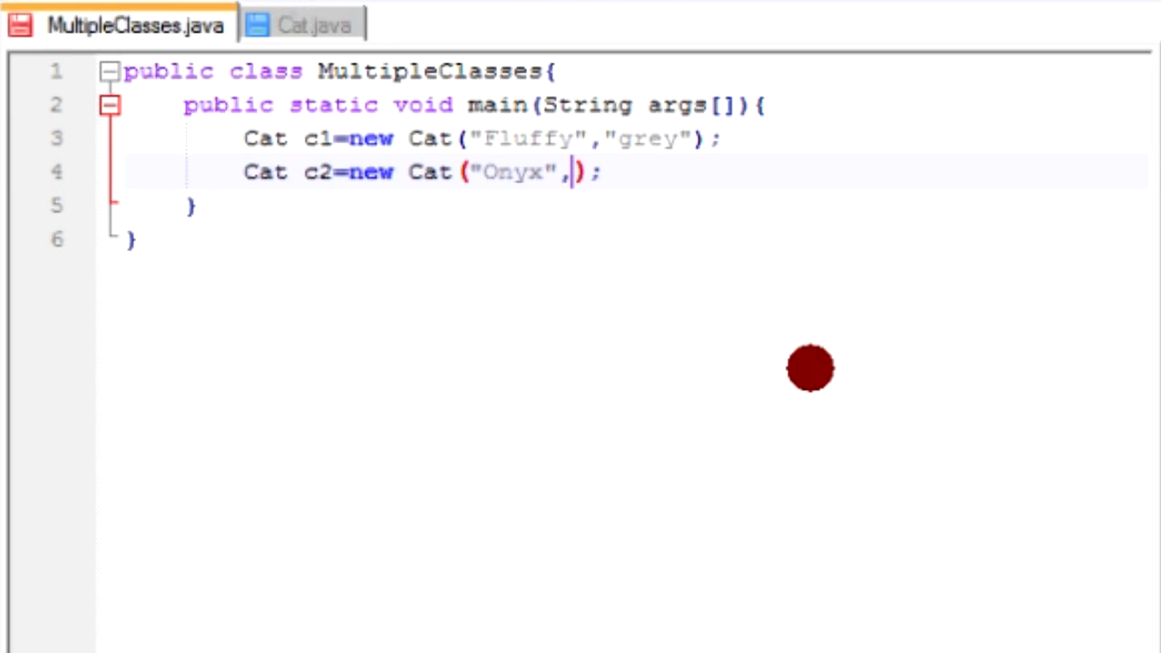
{"action": "type", "text": "\"\""}
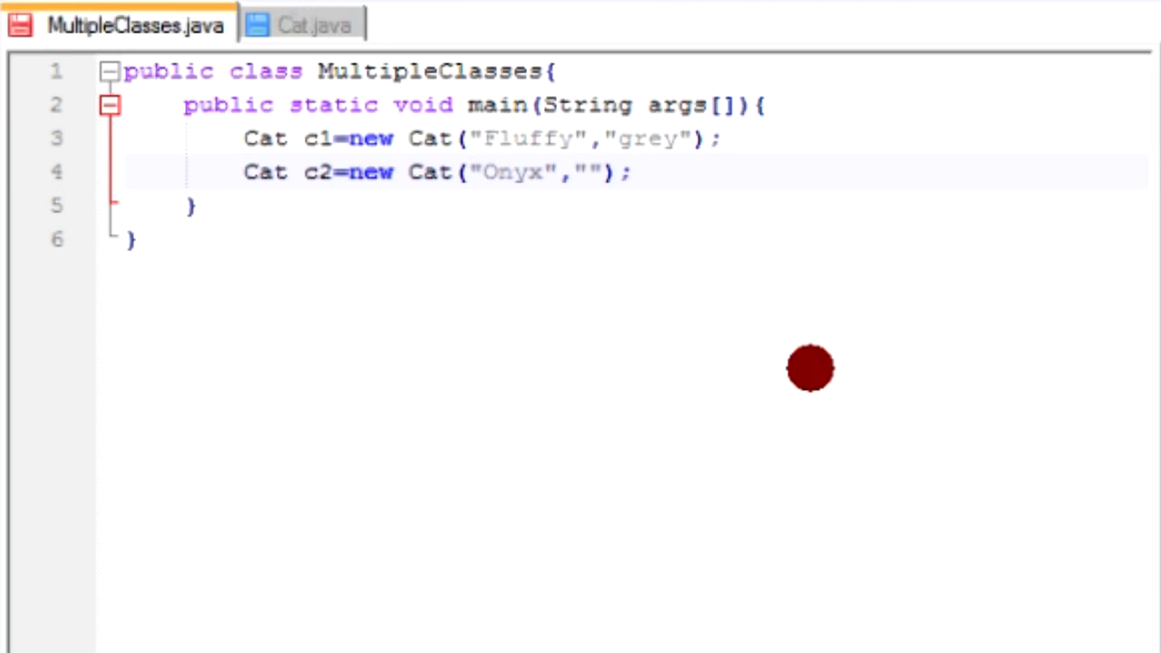
{"action": "type", "text": "drak"}
{"action": "type", "text": "C"}
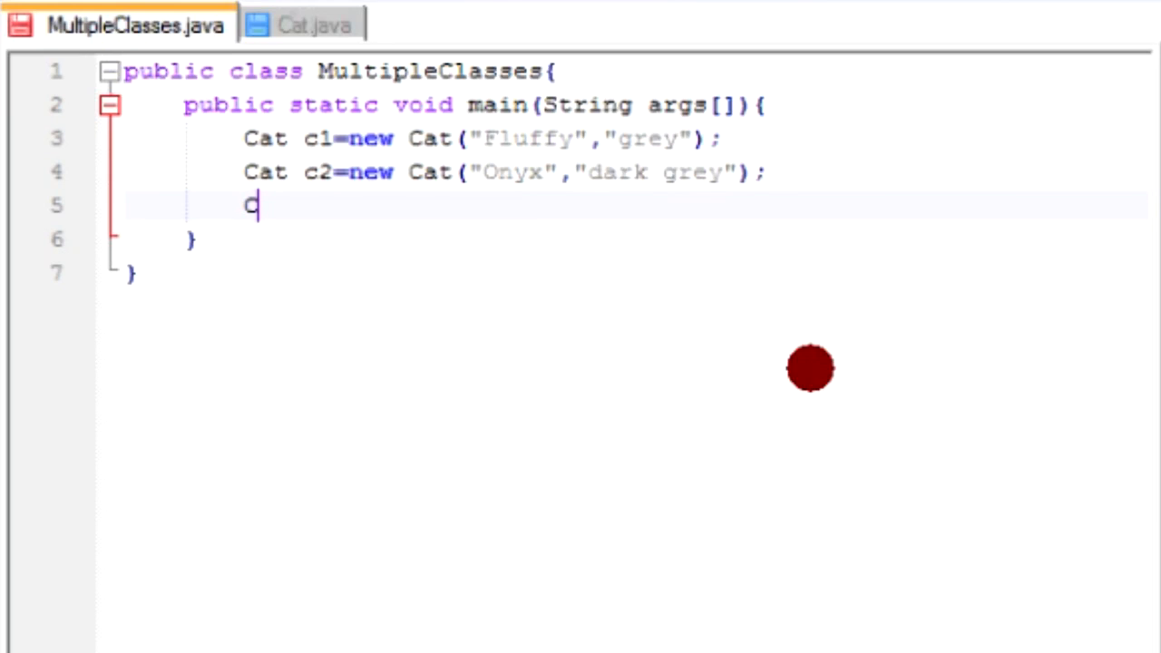
Step: Add Cat c3=new Cat("Tabby Cat","orange"); on line 5 and save the file
{"action": "type", "text": "at c3="}
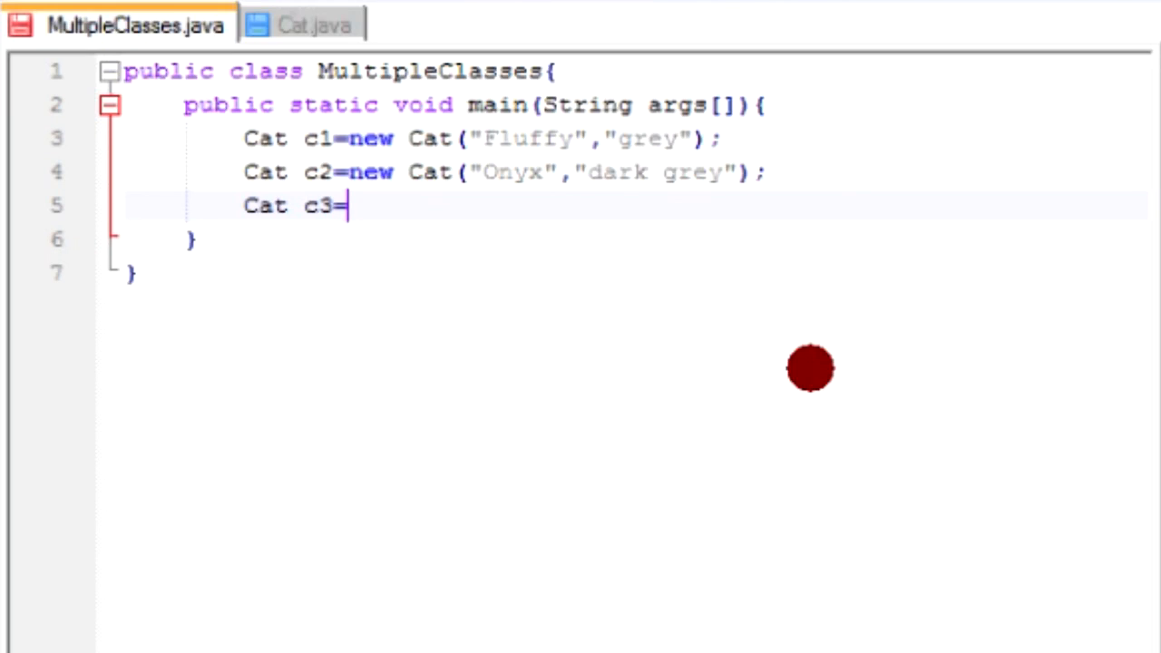
{"action": "type", "text": "new Cat("}
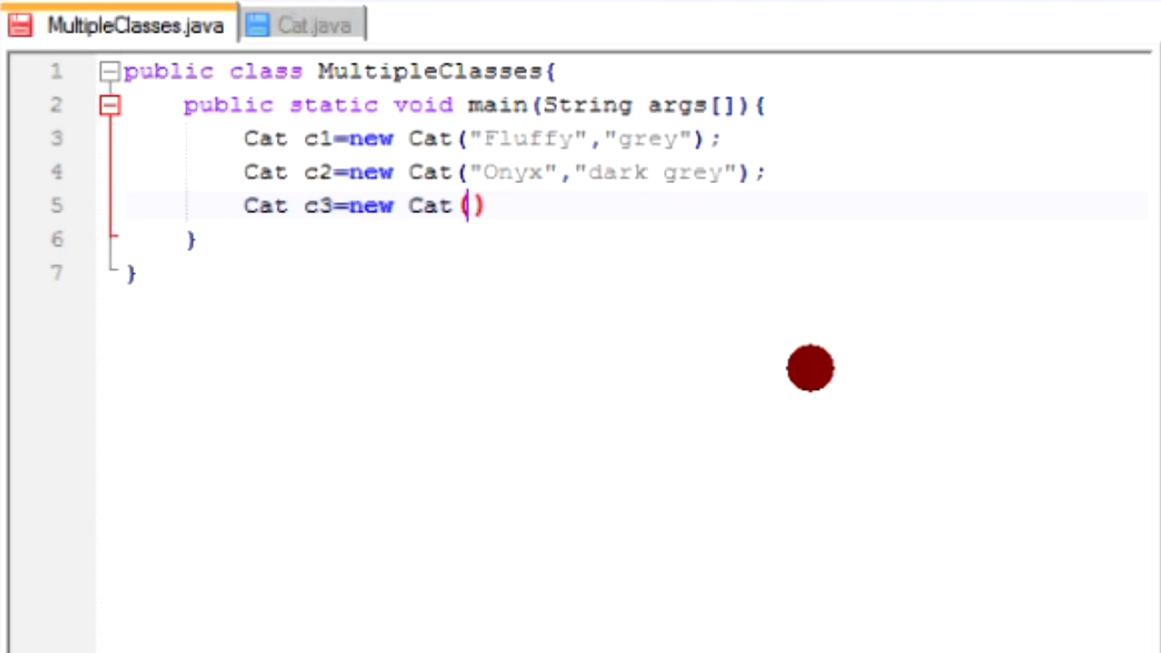
{"action": "type", "text": "\"Tabby C"}
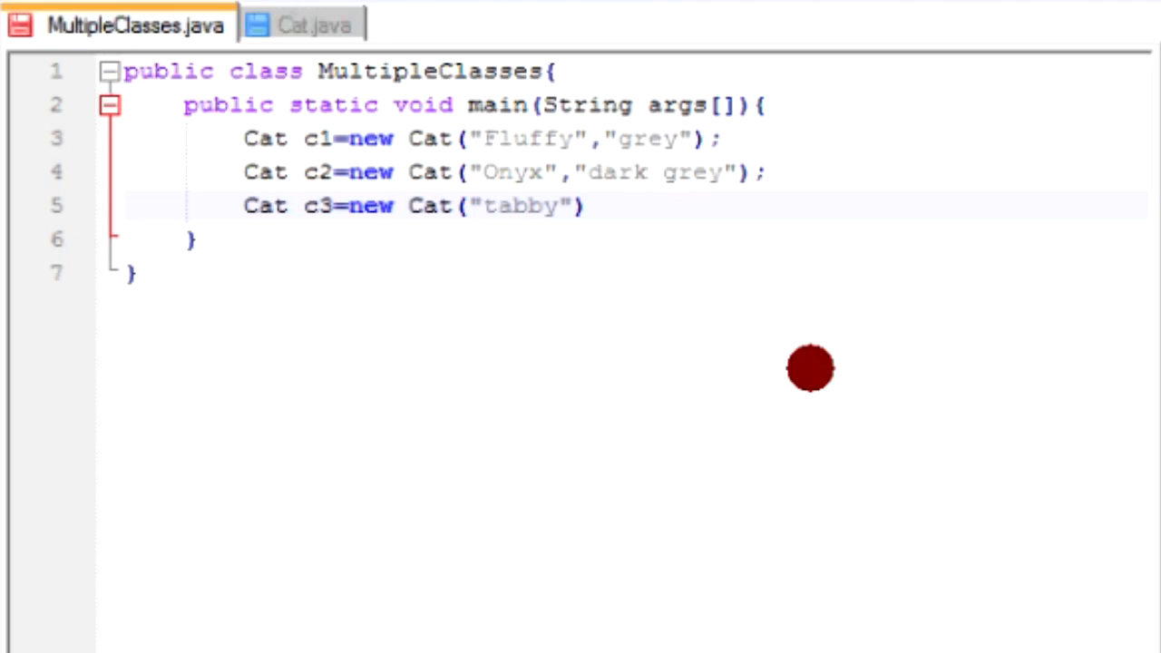
{"action": "type", "text": "Tabby C"}
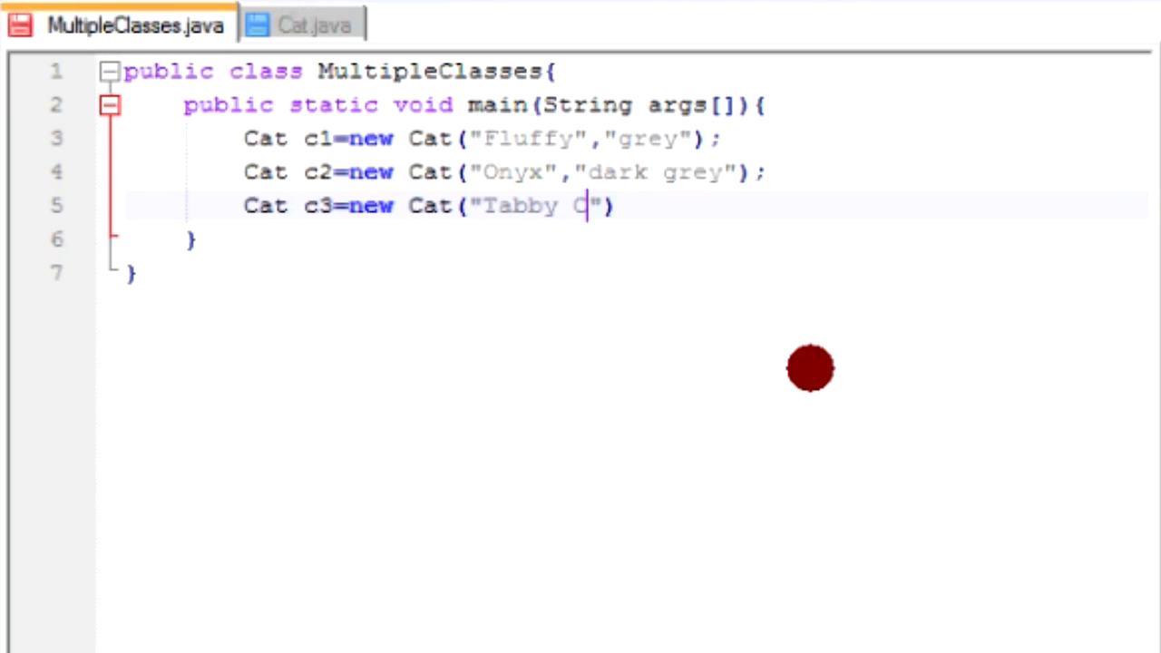
{"action": "type", "text": "at\","}
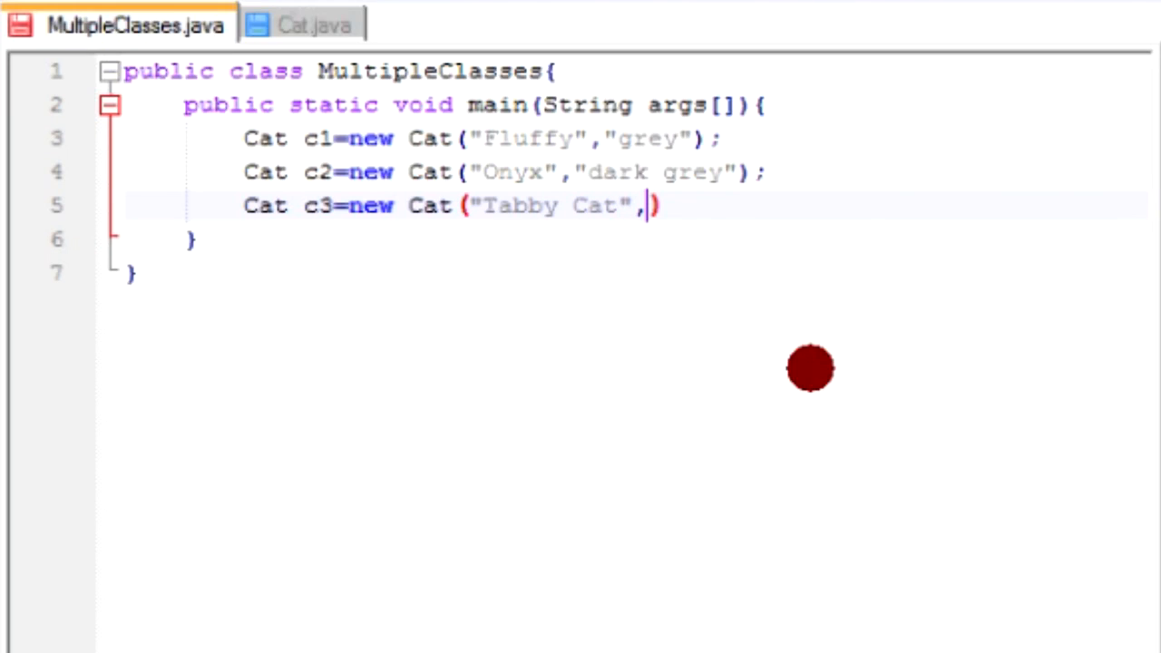
{"action": "type", "text": "\"orange\")"}
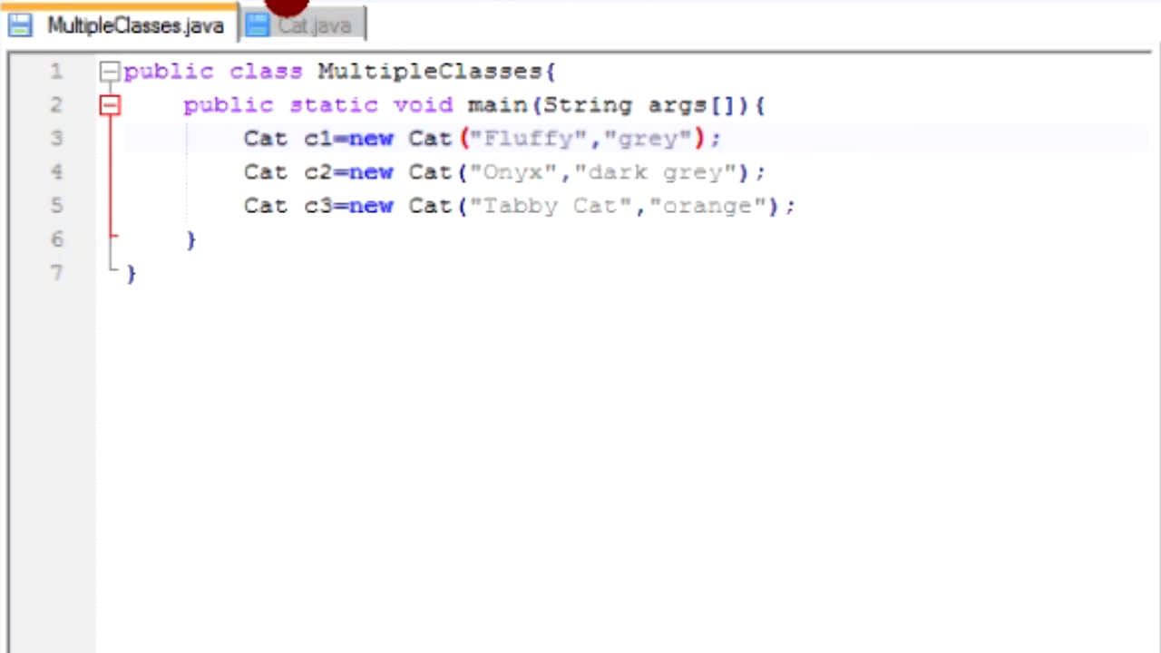
{"action": "left_click", "coordinate": [315, 25]}
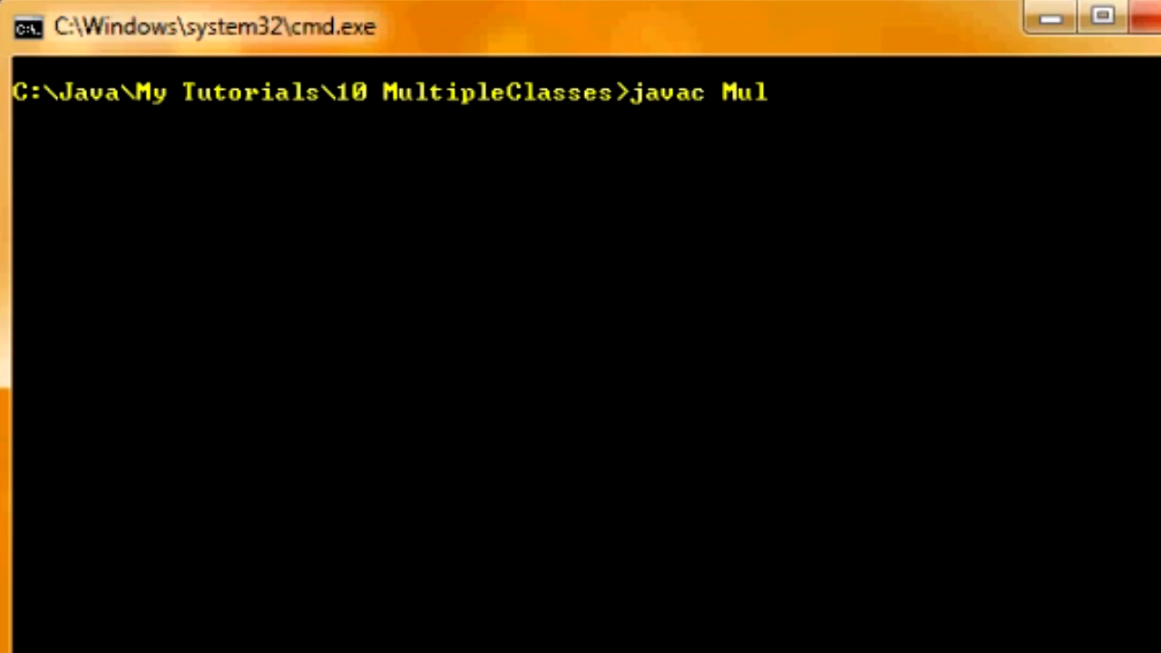
Step: Compile with javac MultipleClasses.java in Command Prompt
{"action": "type", "text": "tip"}
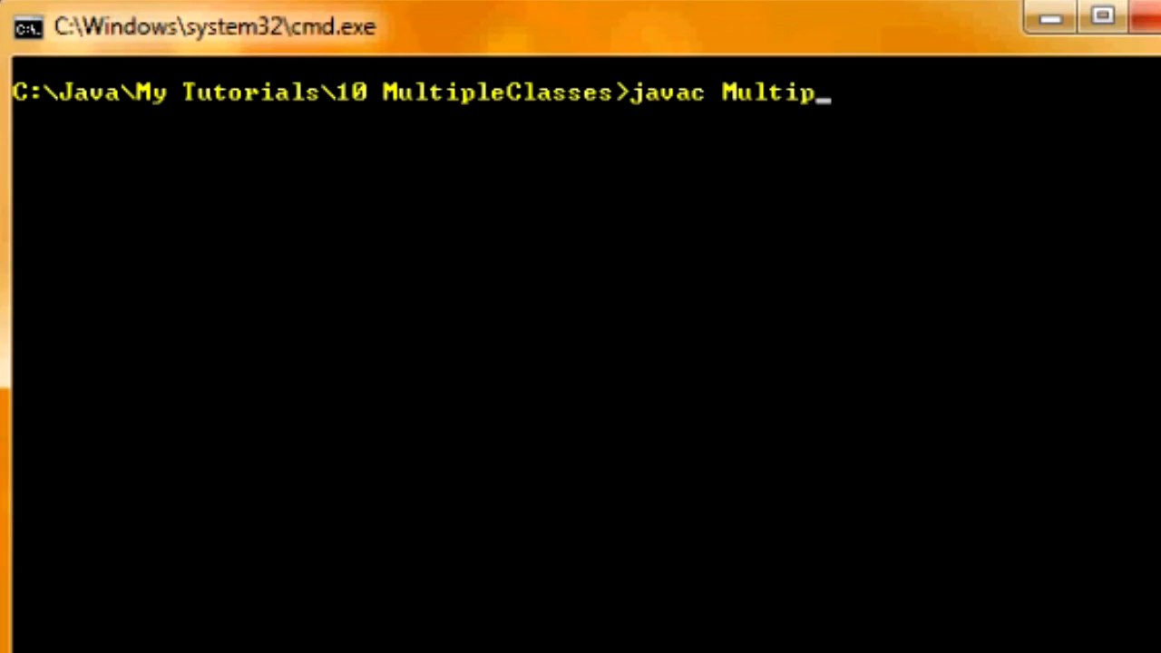
{"action": "type", "text": "leClasses.ja"}
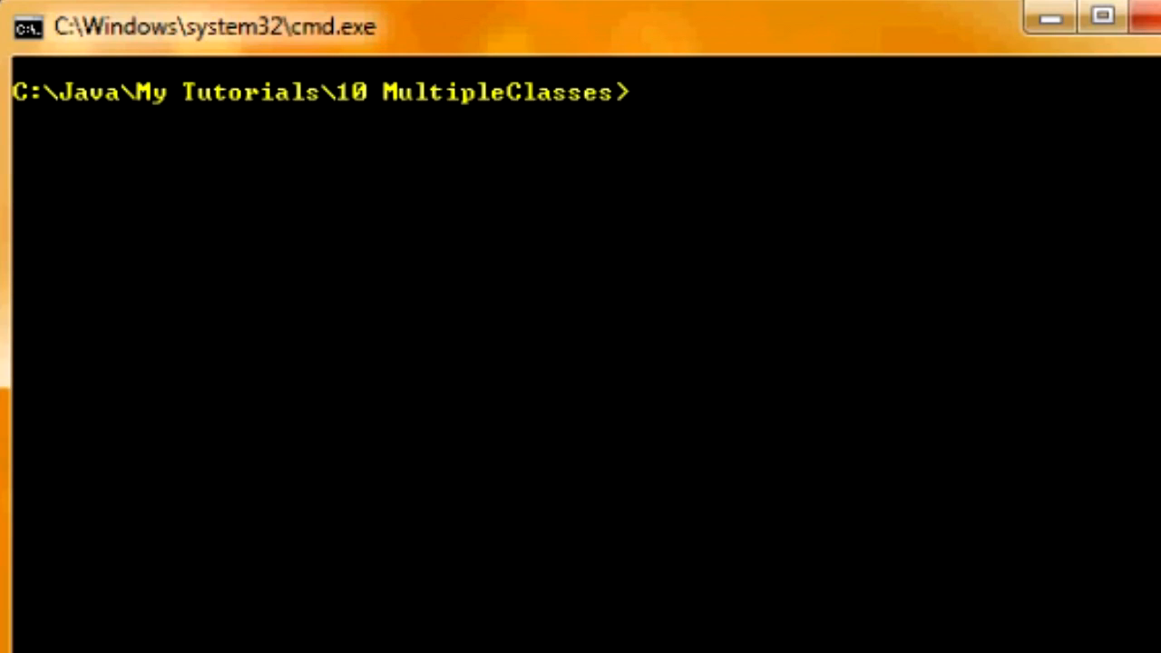
Step: Begin typing the java MultipleClasses run command at the prompt
{"action": "type", "text": "java Mul"}
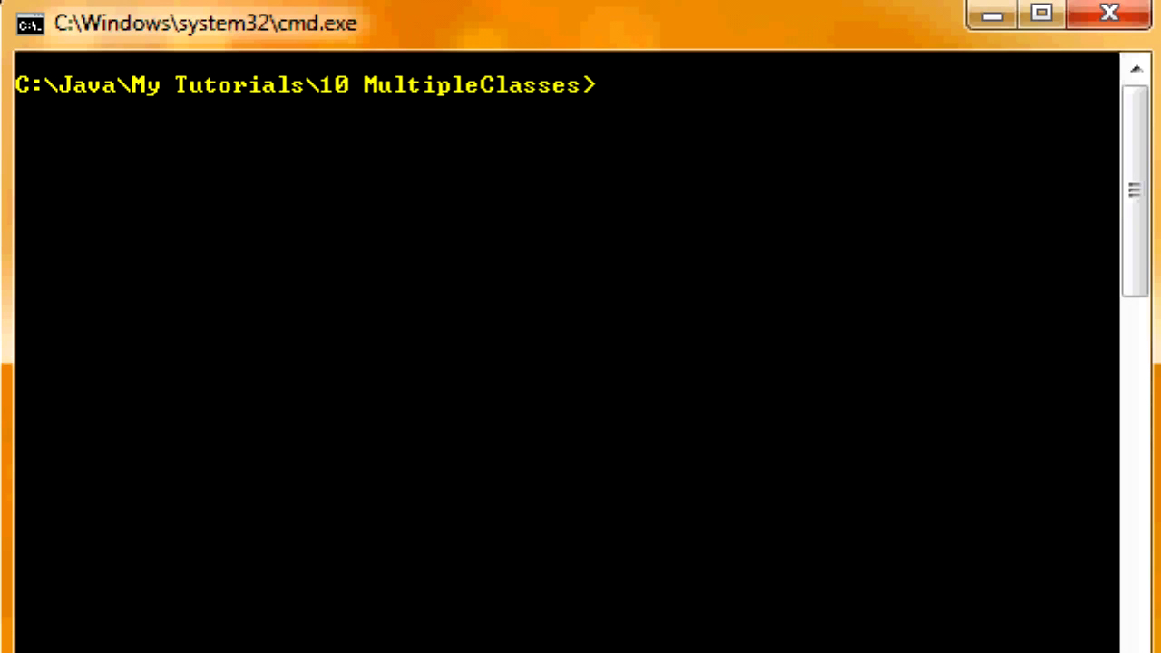
{"action": "type", "text": "java Mu"}
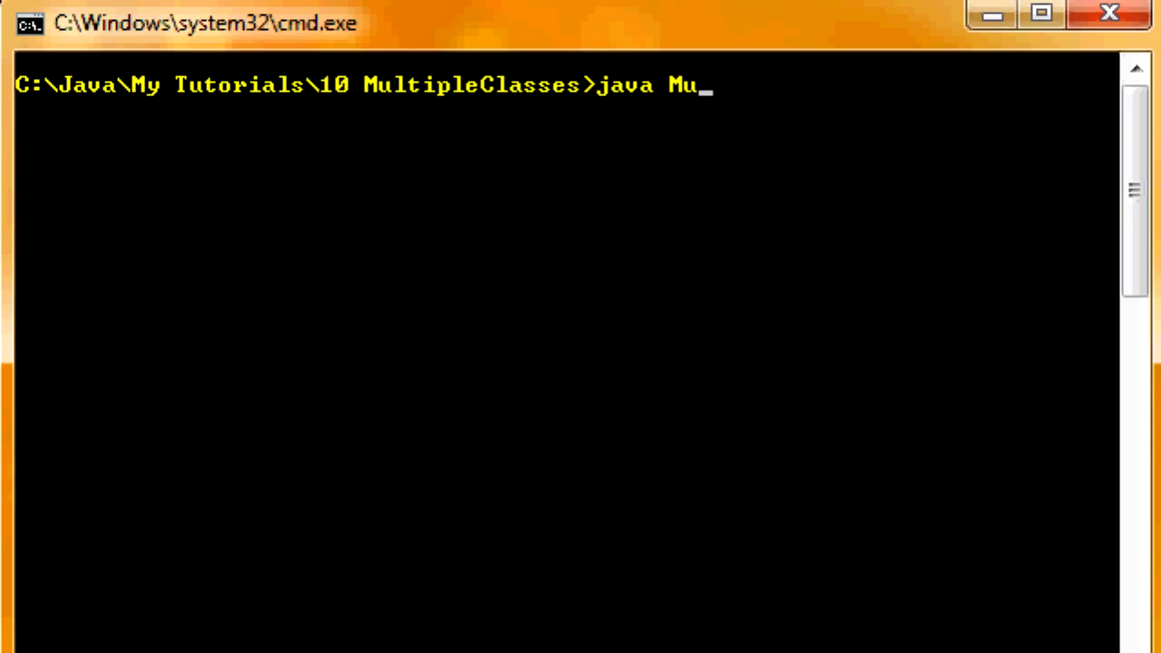